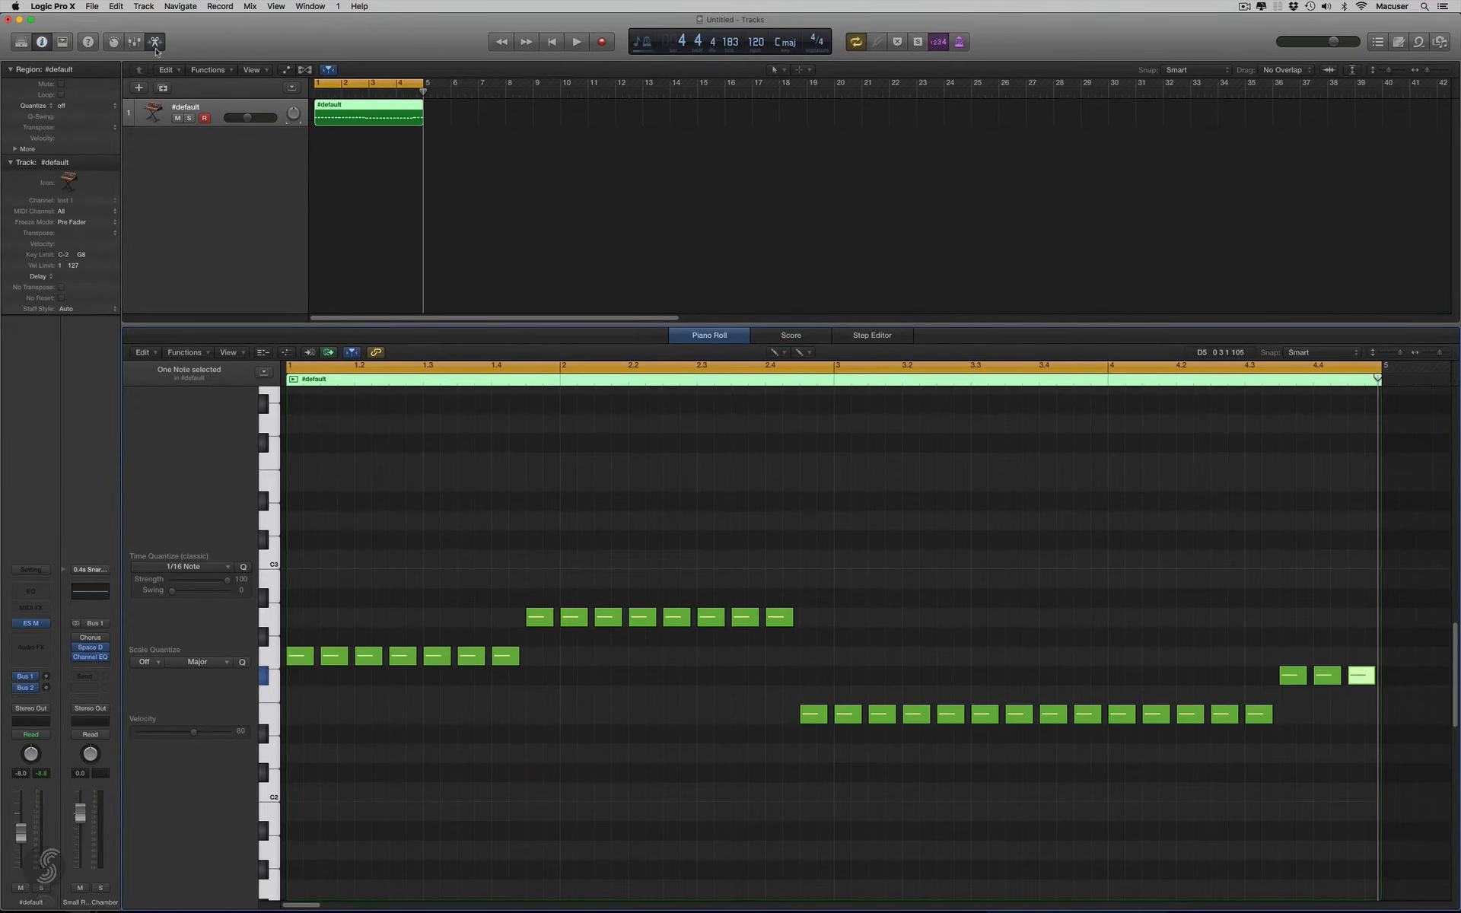
Close the piano roll editor, leaving only the tracks area with the bass region.
{"action": "left_click", "coordinate": [155, 41]}
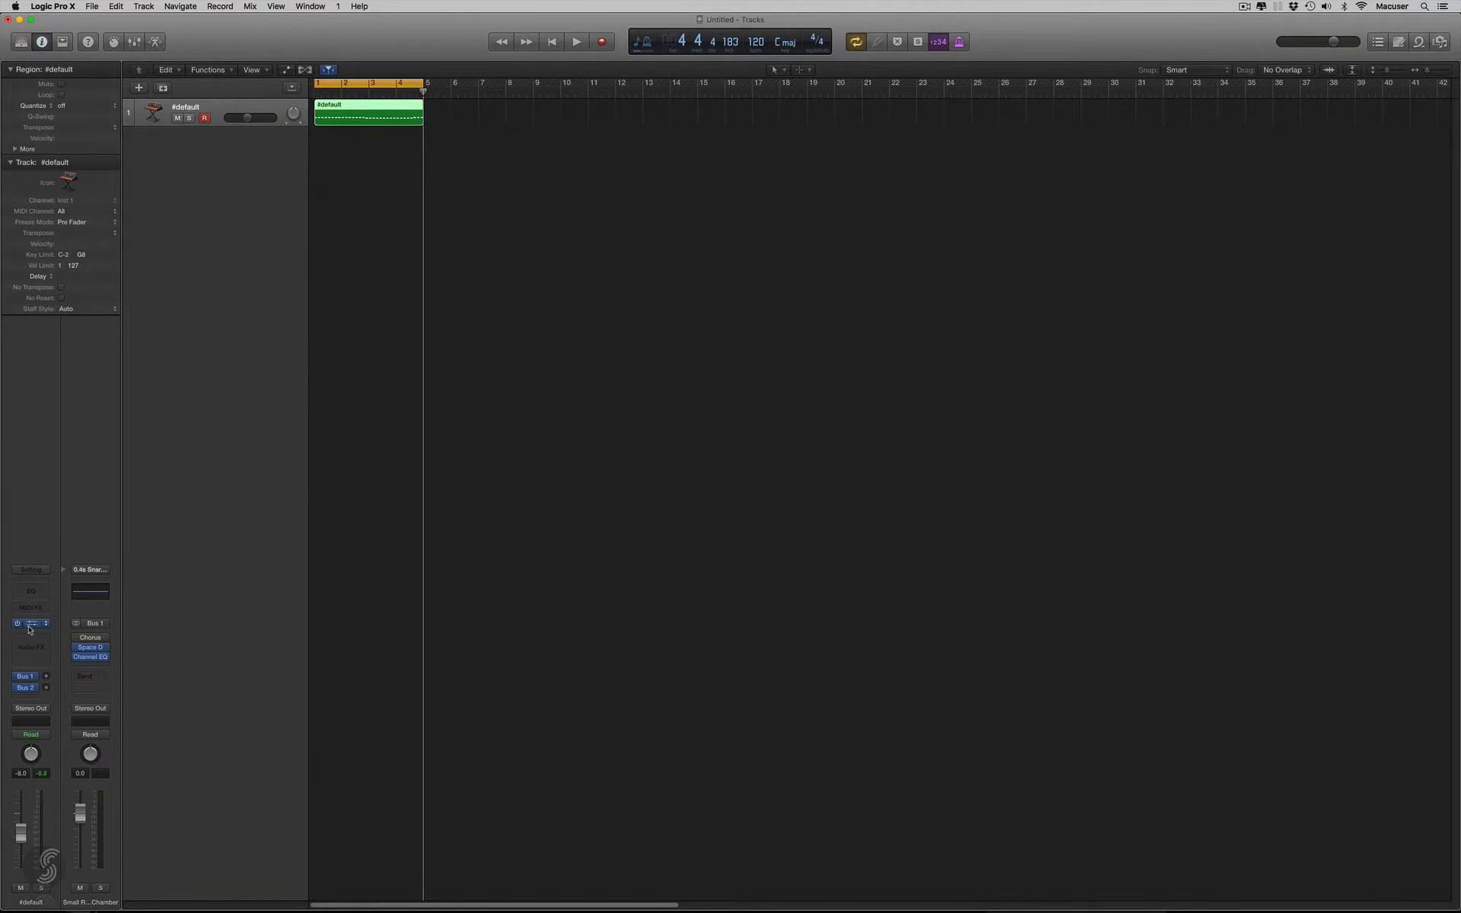
Open the ES M synth window from the channel strip, showing Factory Default.
{"action": "left_click", "coordinate": [29, 624]}
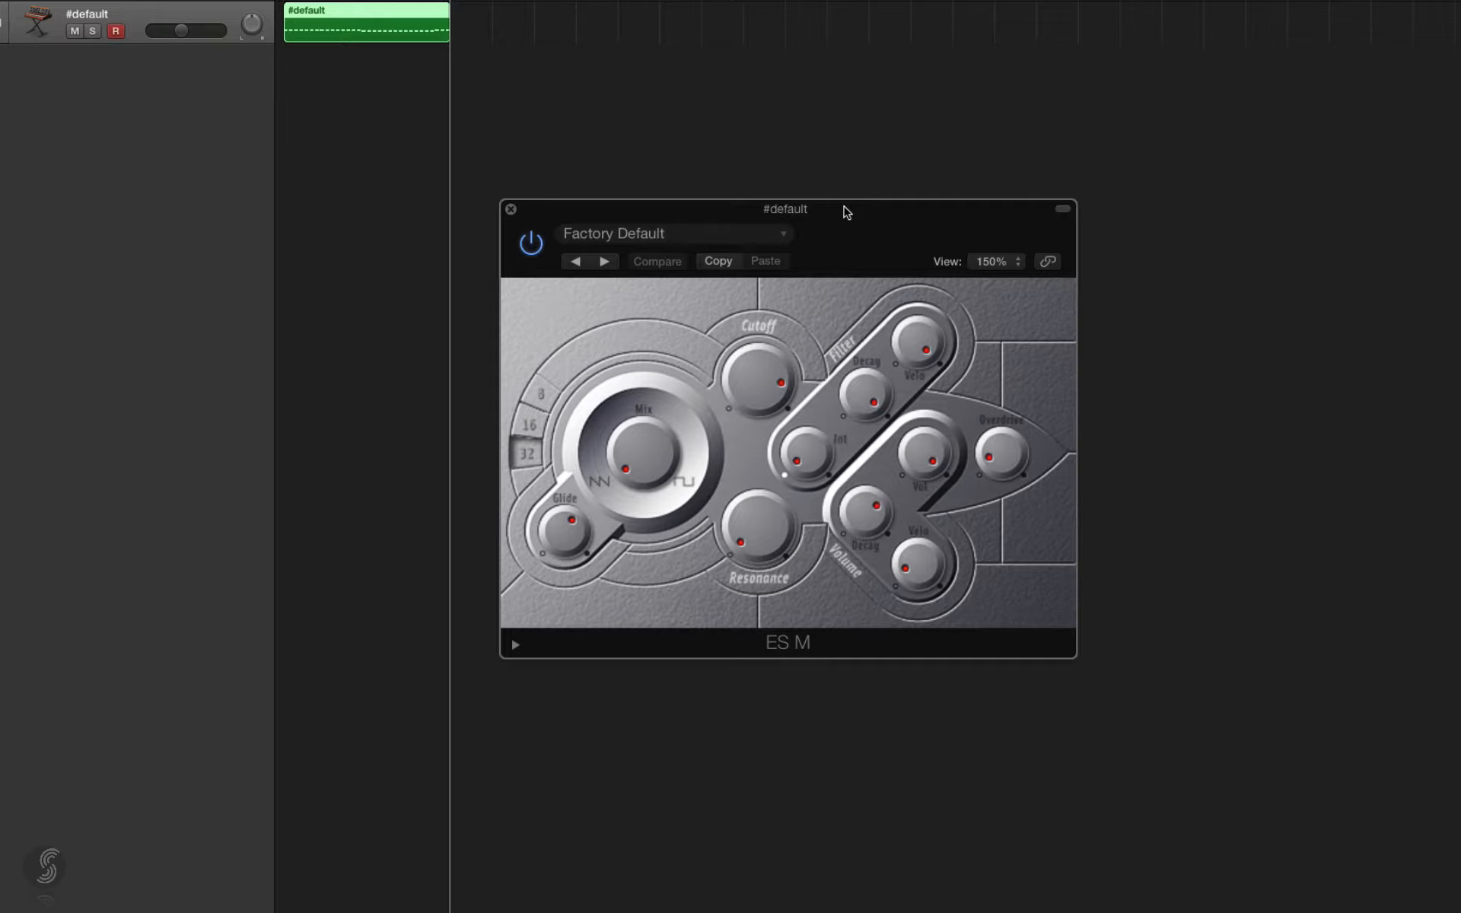
{"action": "mouse_move", "coordinate": [741, 392]}
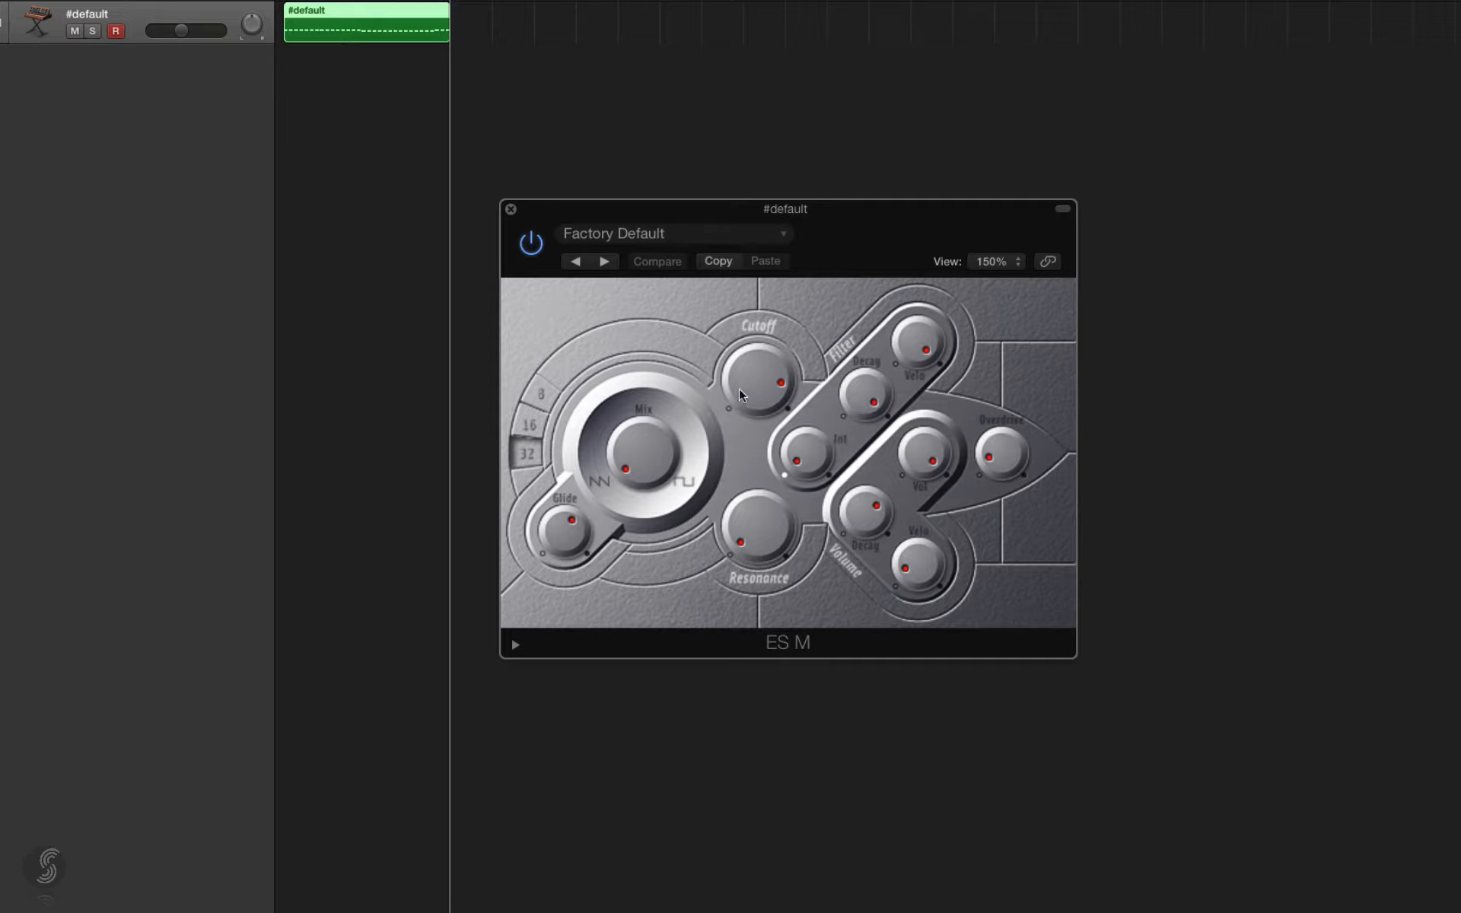
{"action": "mouse_move", "coordinate": [758, 368]}
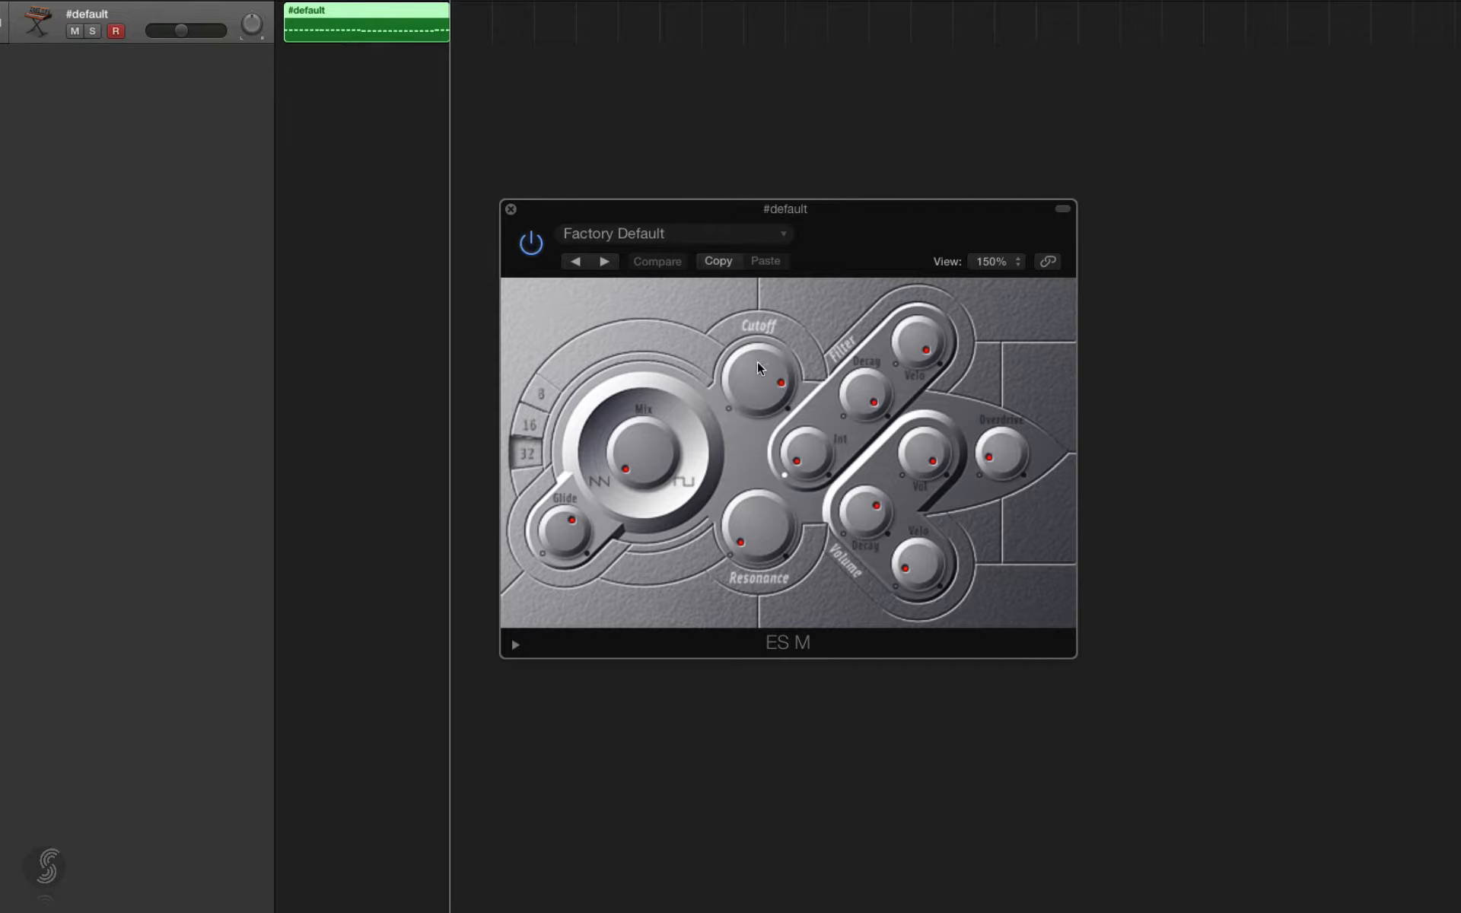
{"action": "mouse_move", "coordinate": [846, 417]}
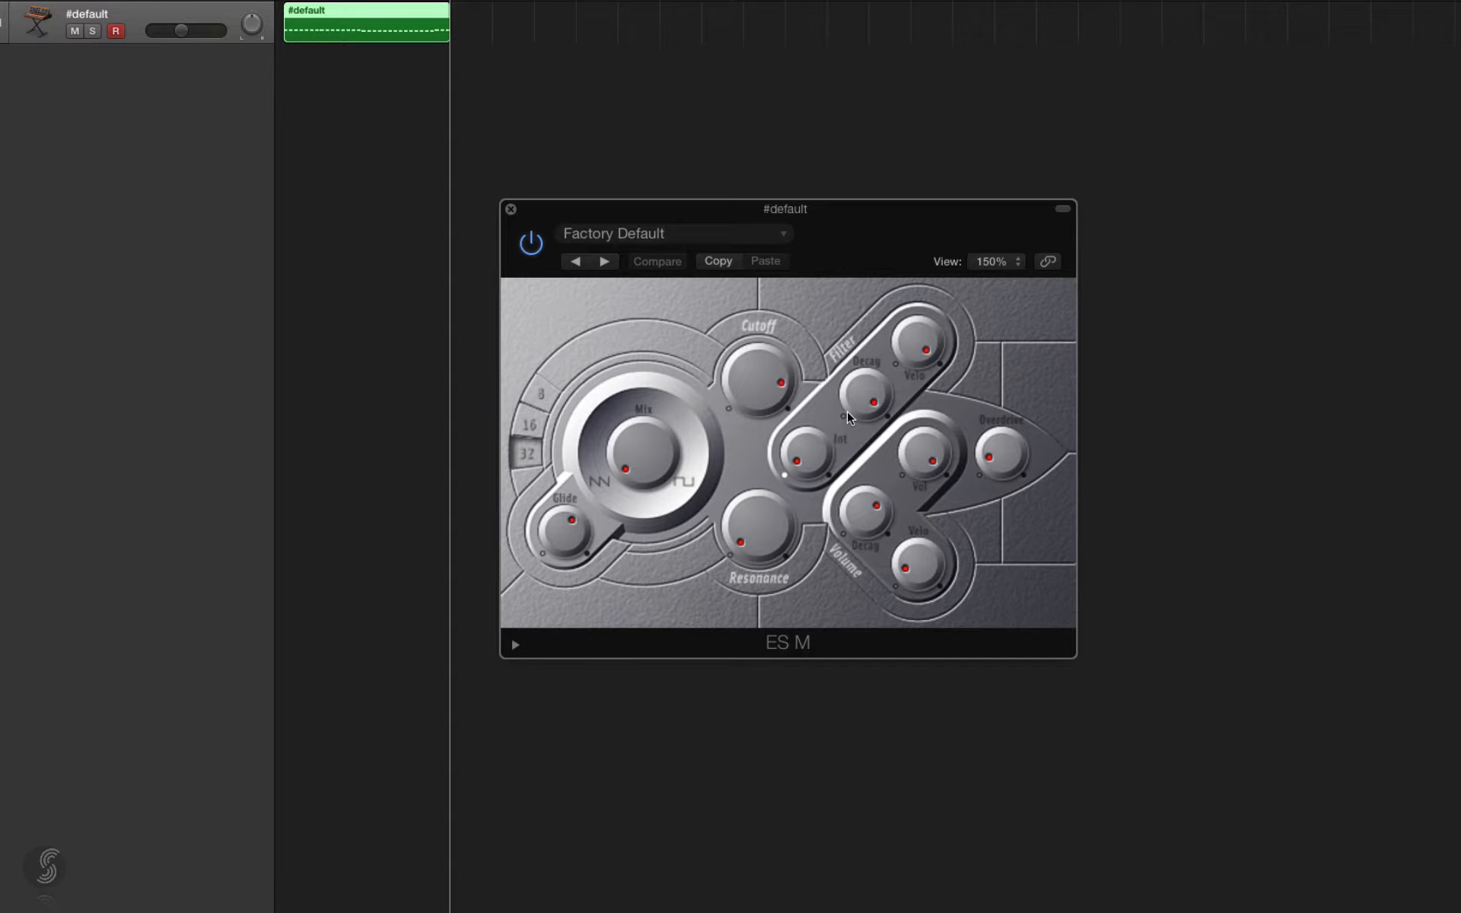
{"action": "mouse_move", "coordinate": [849, 418]}
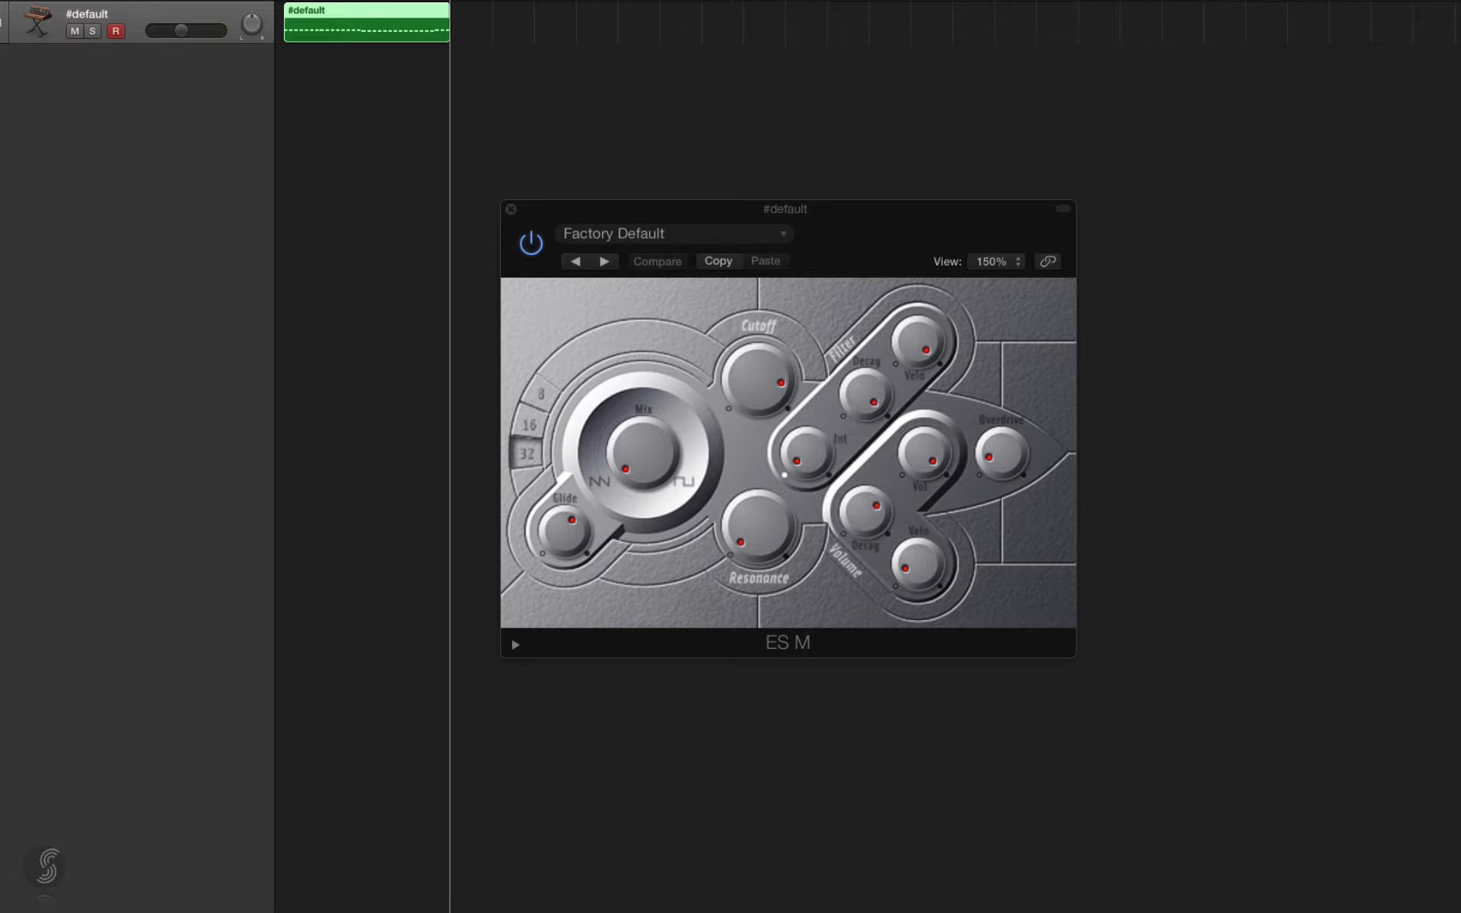
{"action": "mouse_move", "coordinate": [1083, 82]}
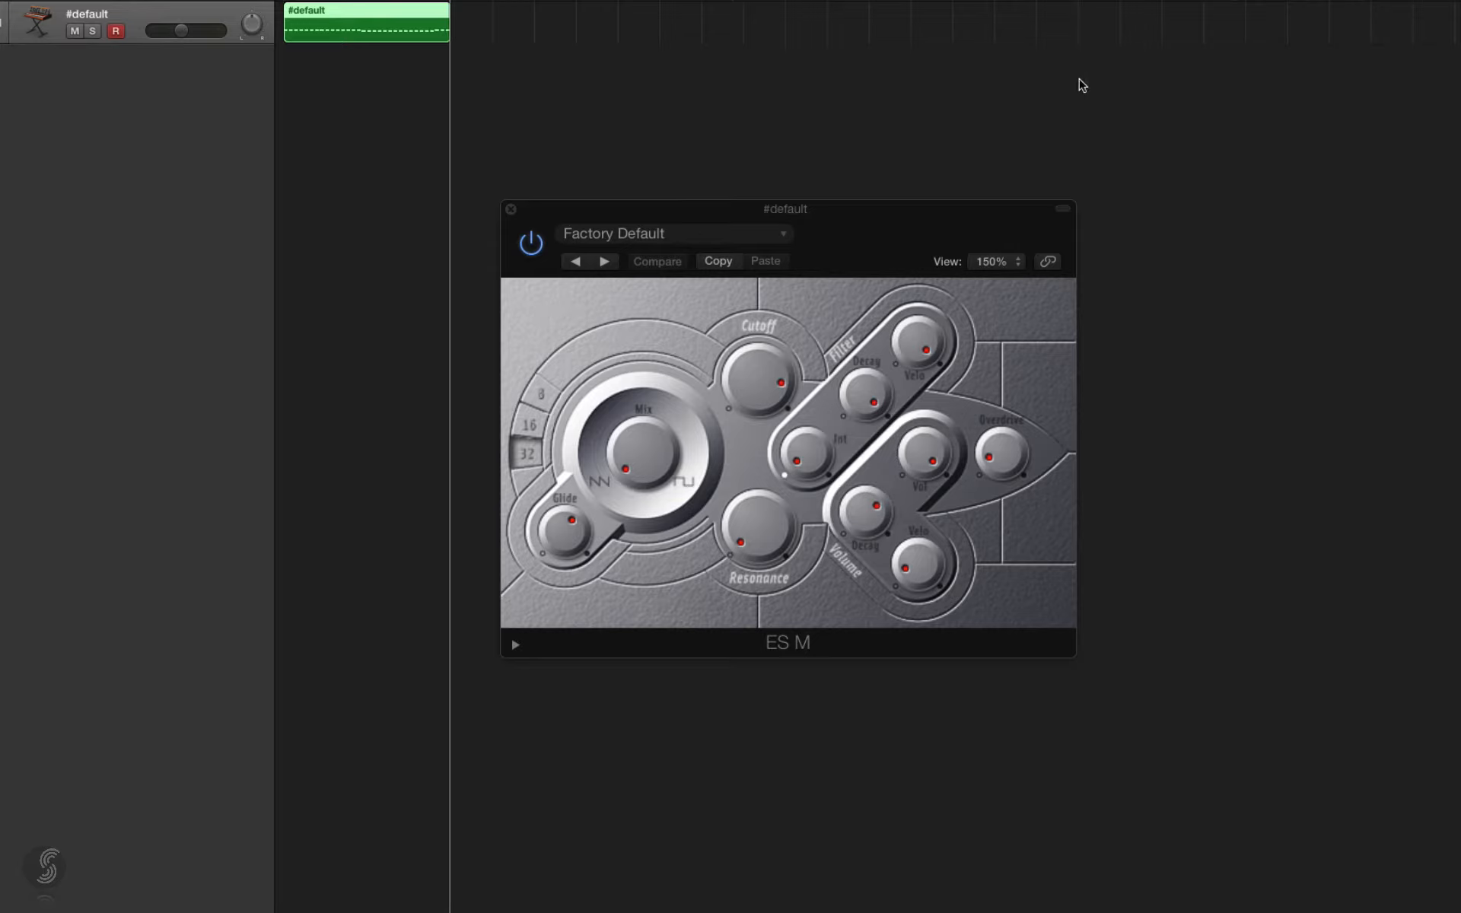
{"action": "mouse_move", "coordinate": [975, 109]}
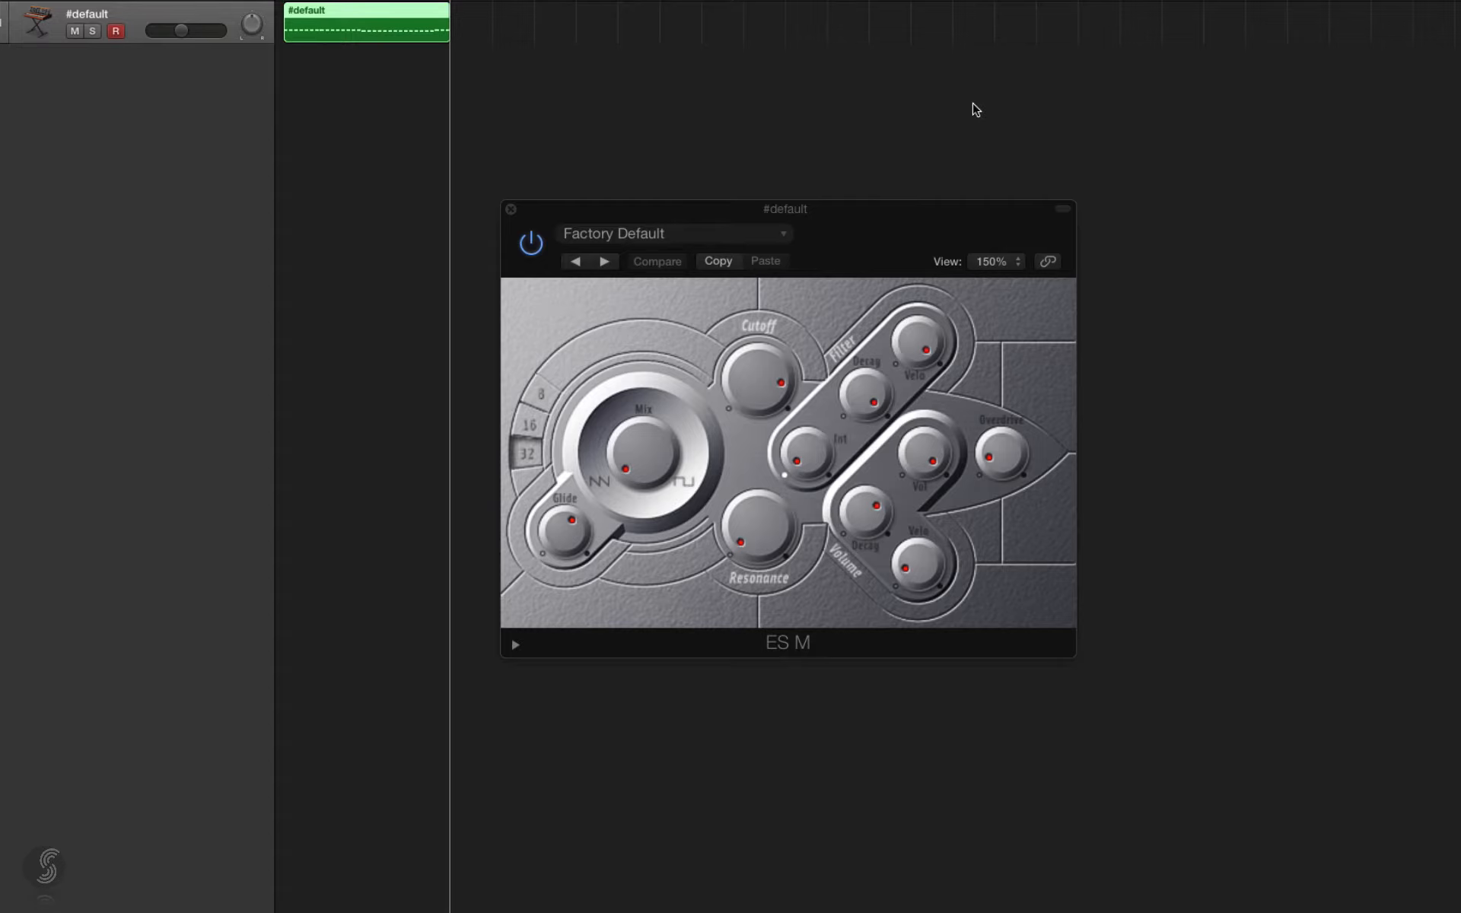
{"action": "mouse_move", "coordinate": [893, 163]}
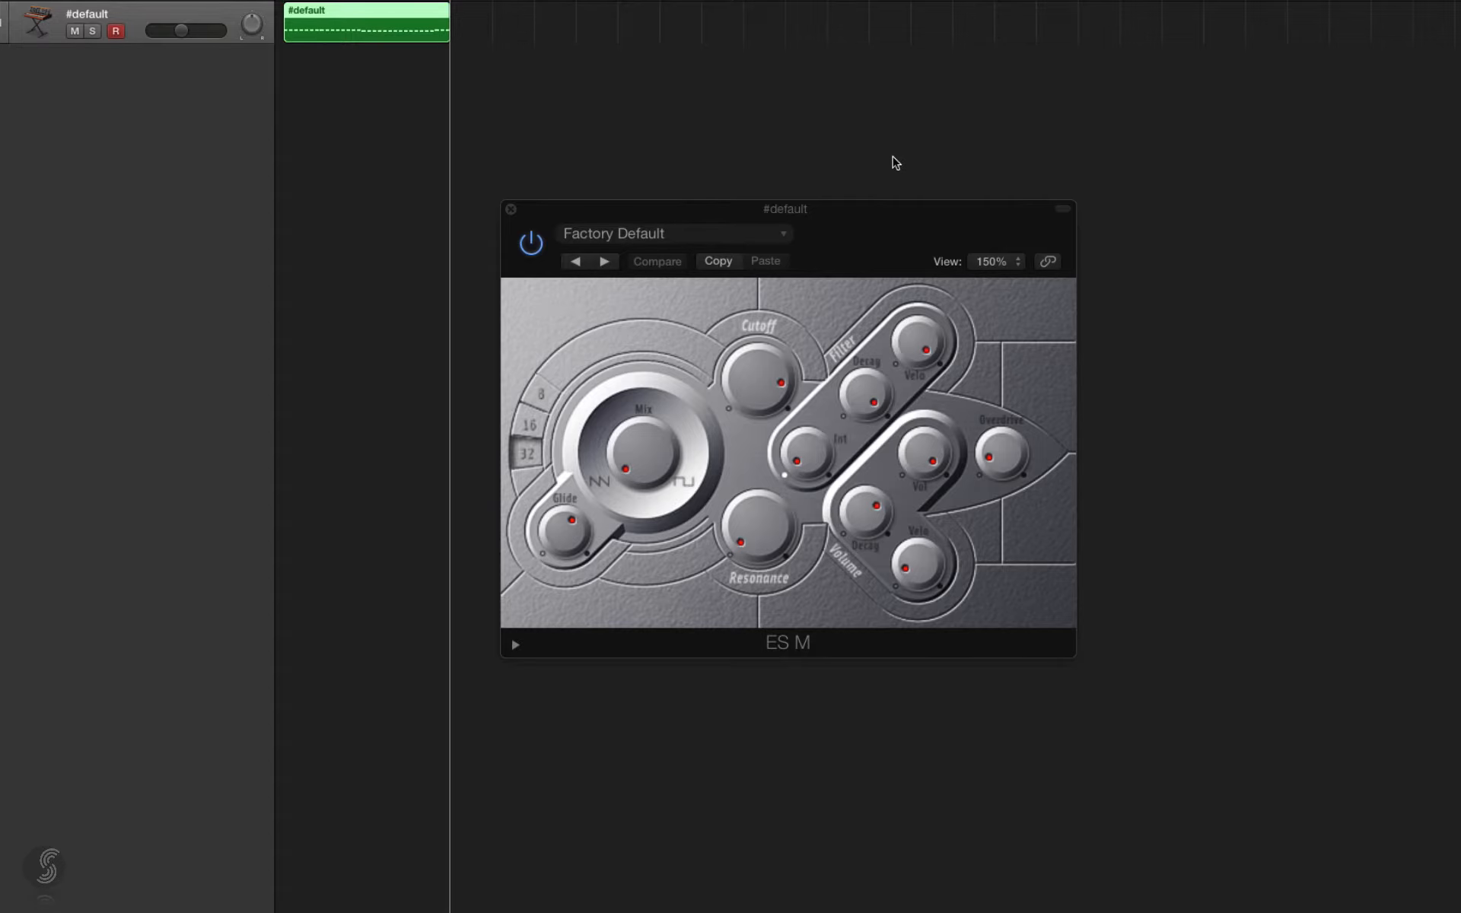
{"action": "mouse_move", "coordinate": [868, 220]}
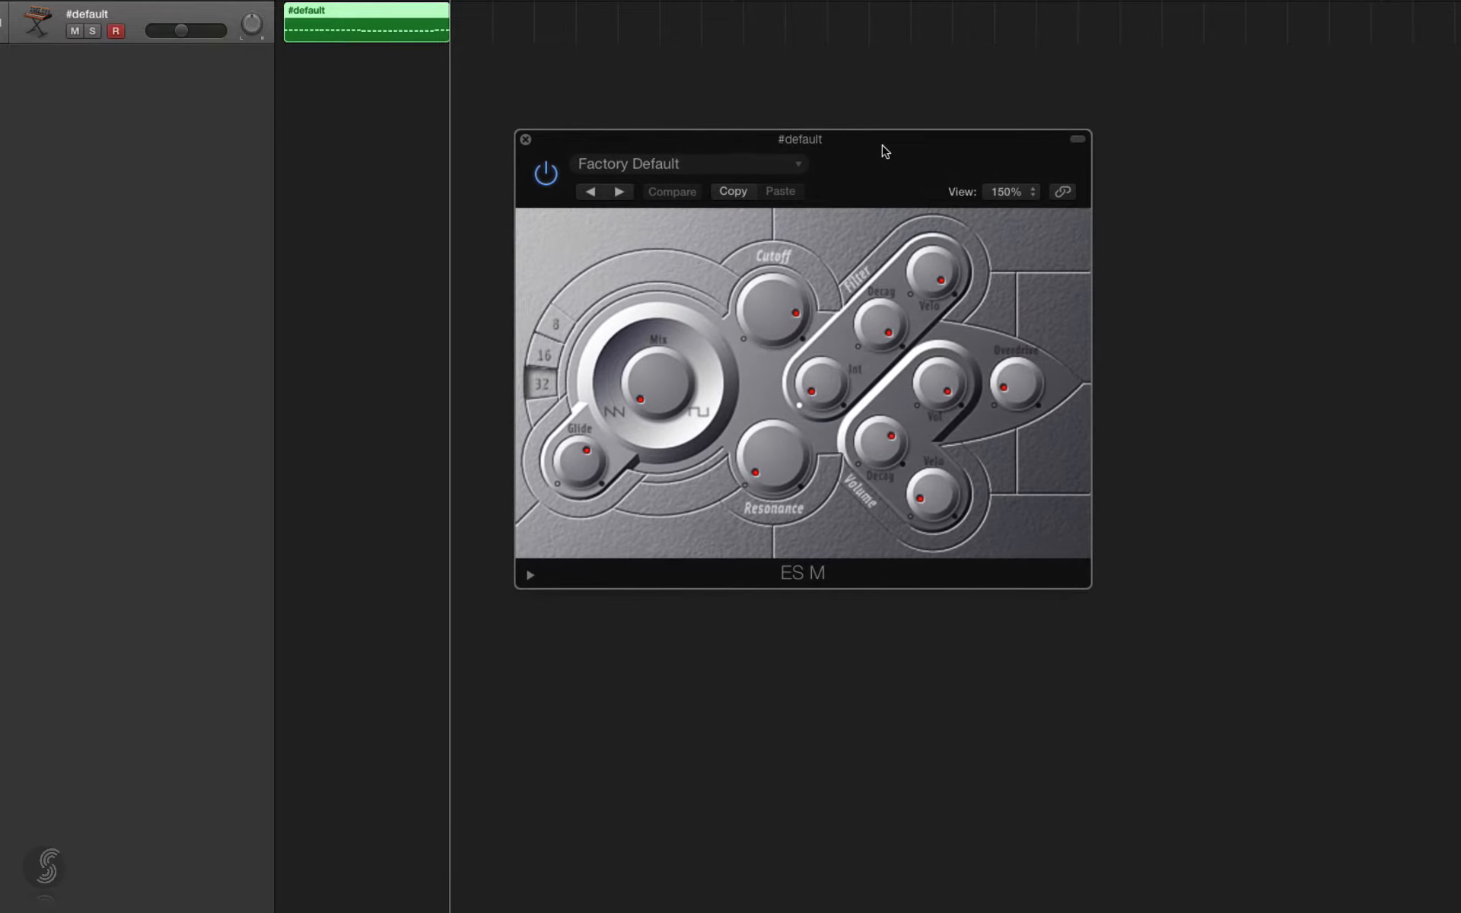
{"action": "mouse_move", "coordinate": [887, 333]}
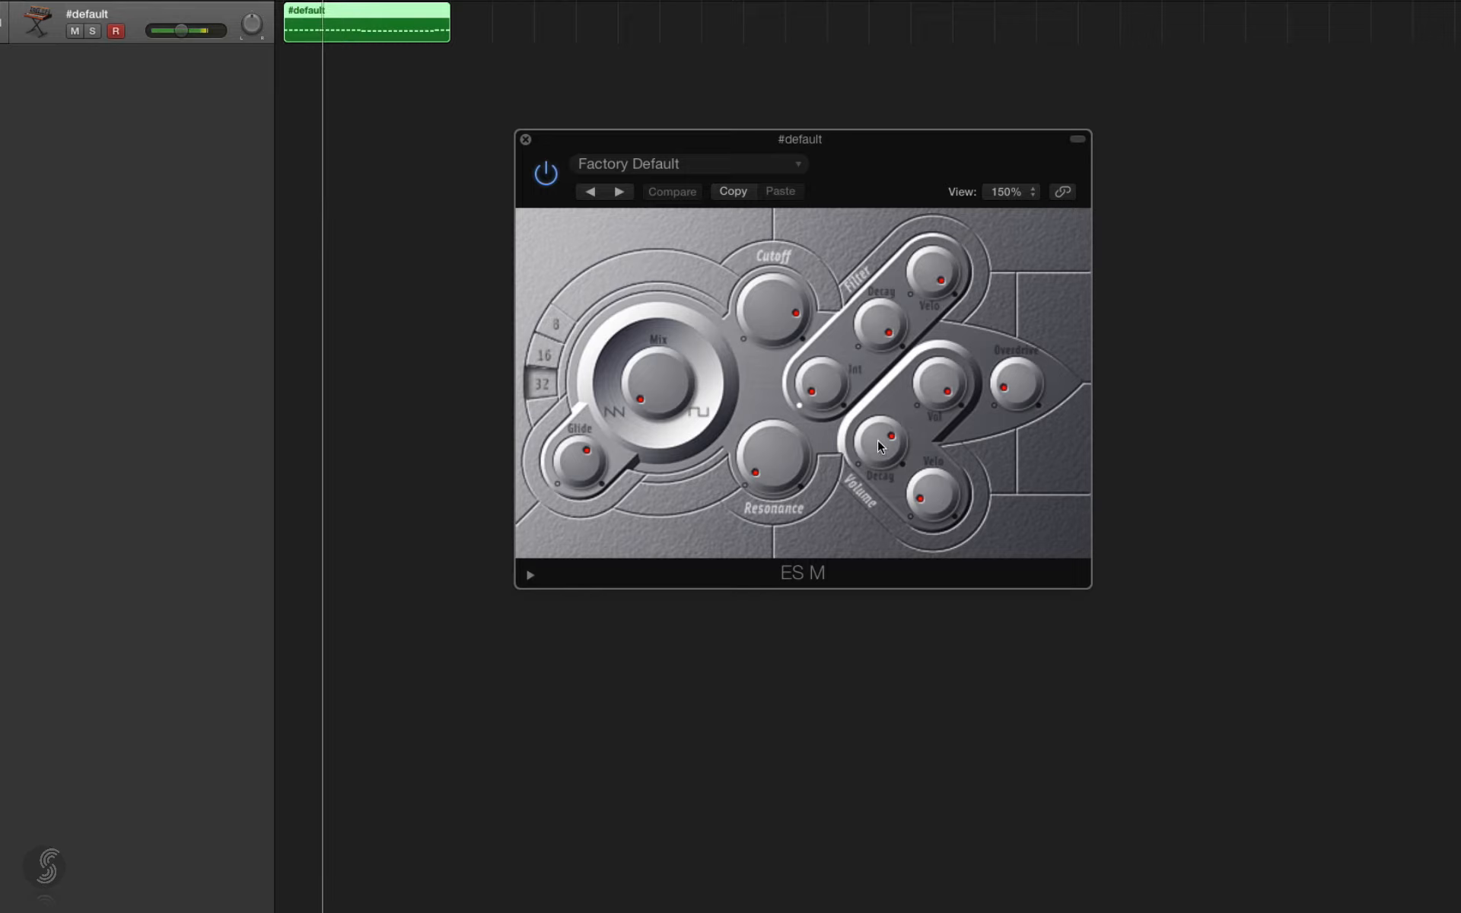
Bring up the ES M plug-in panel for the #default track.
{"action": "left_click", "coordinate": [671, 192]}
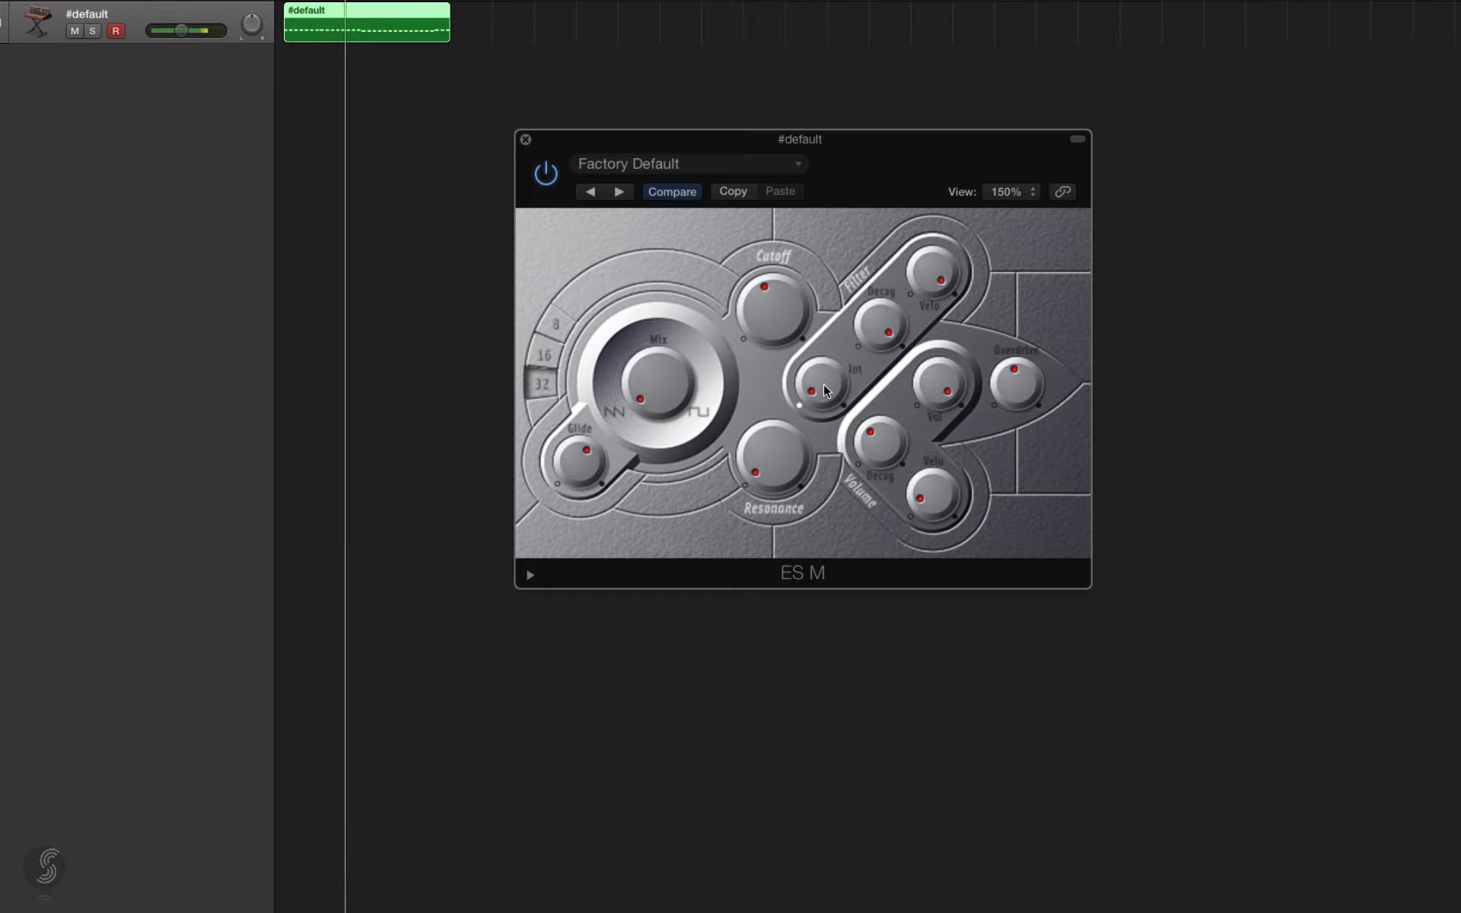
{"action": "mouse_move", "coordinate": [836, 347]}
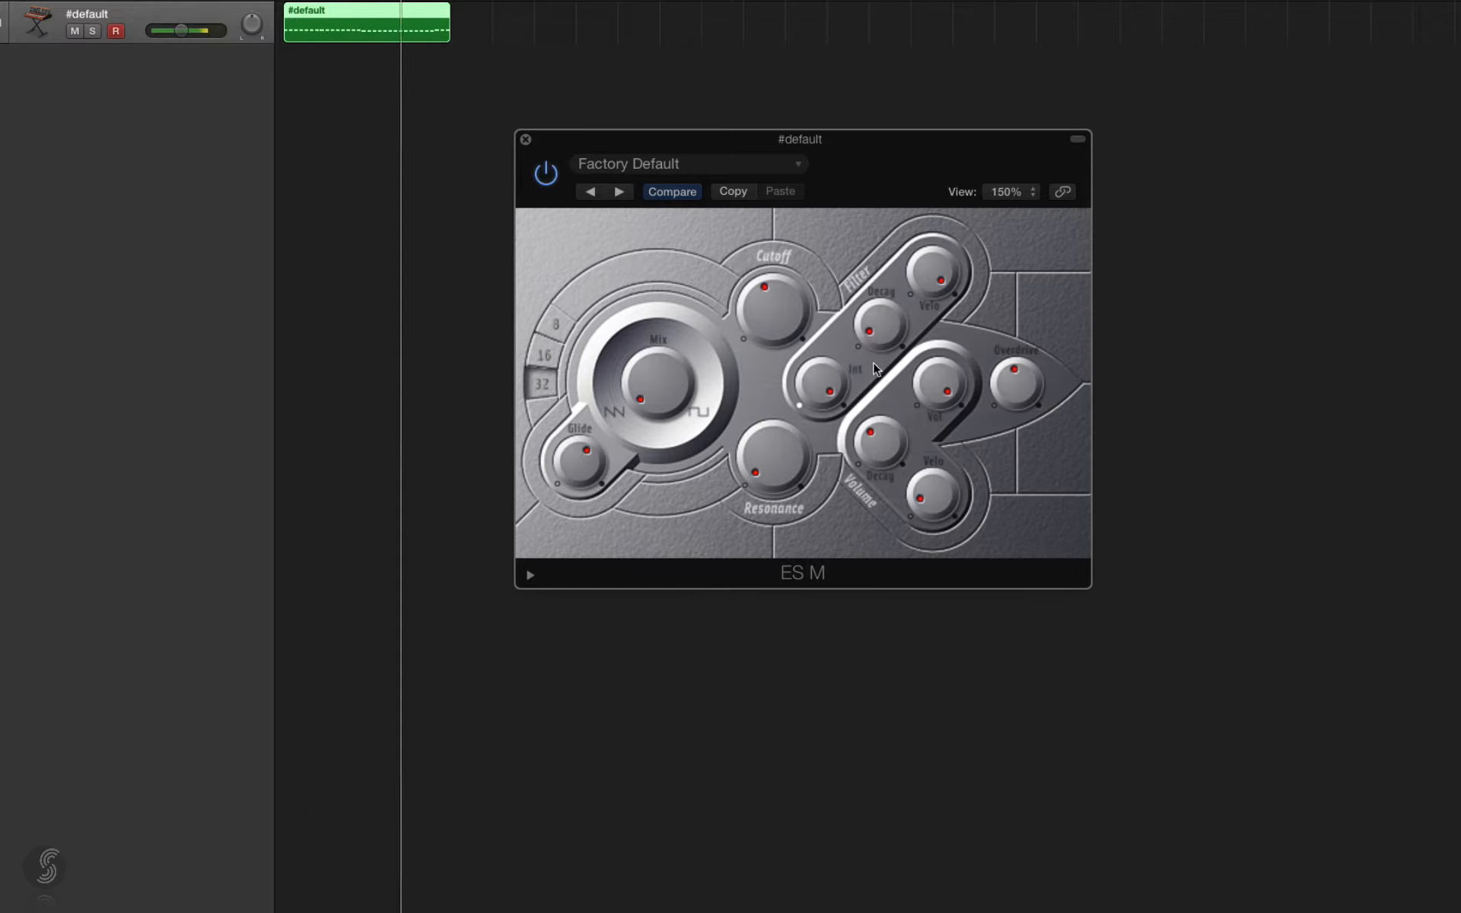
{"action": "mouse_move", "coordinate": [869, 325]}
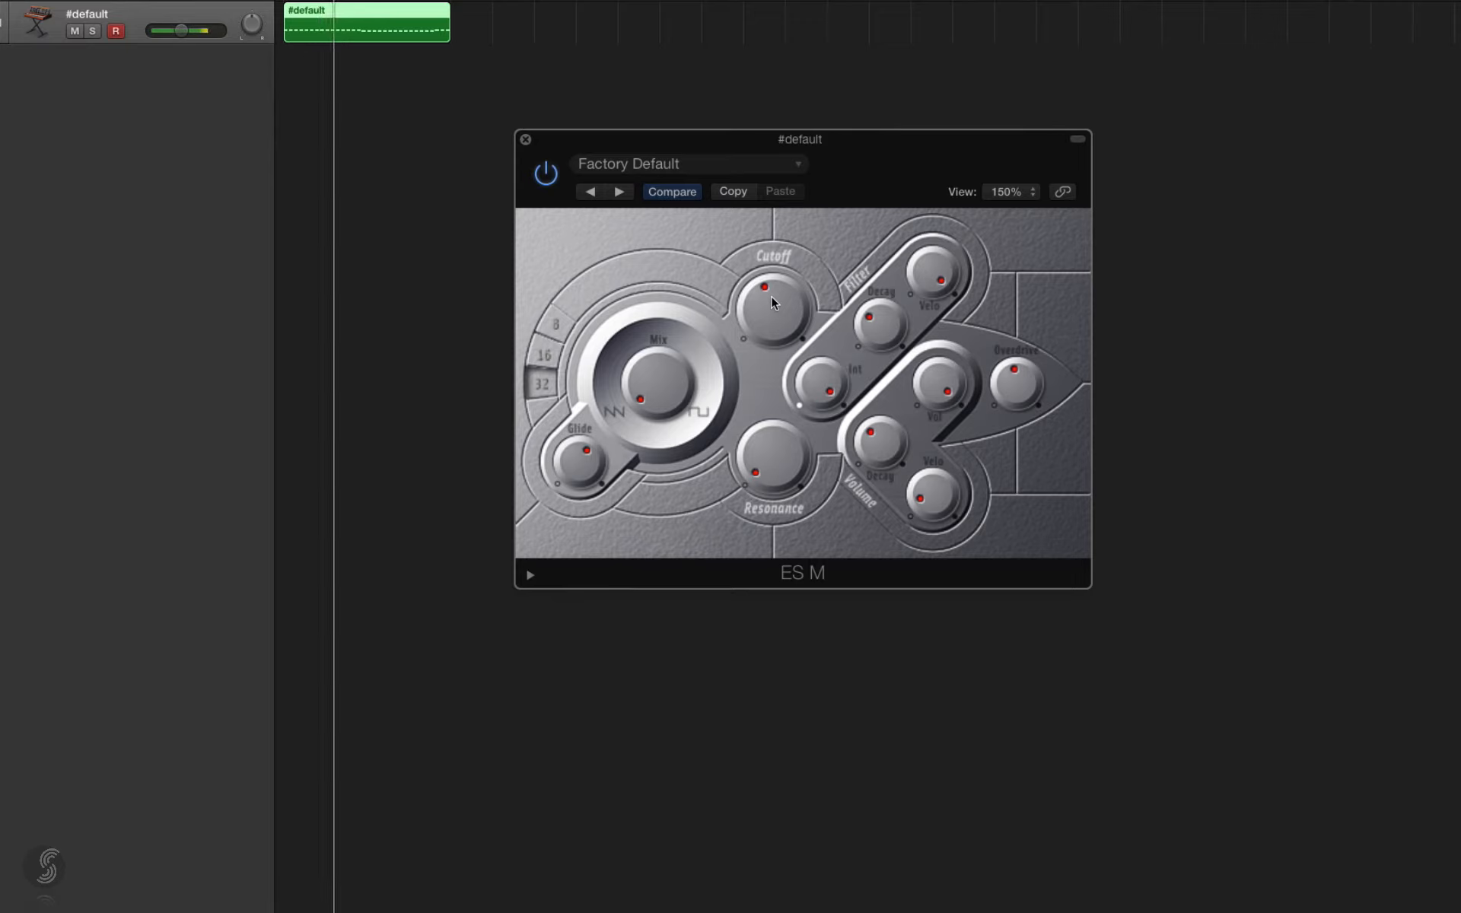
{"action": "mouse_move", "coordinate": [877, 332]}
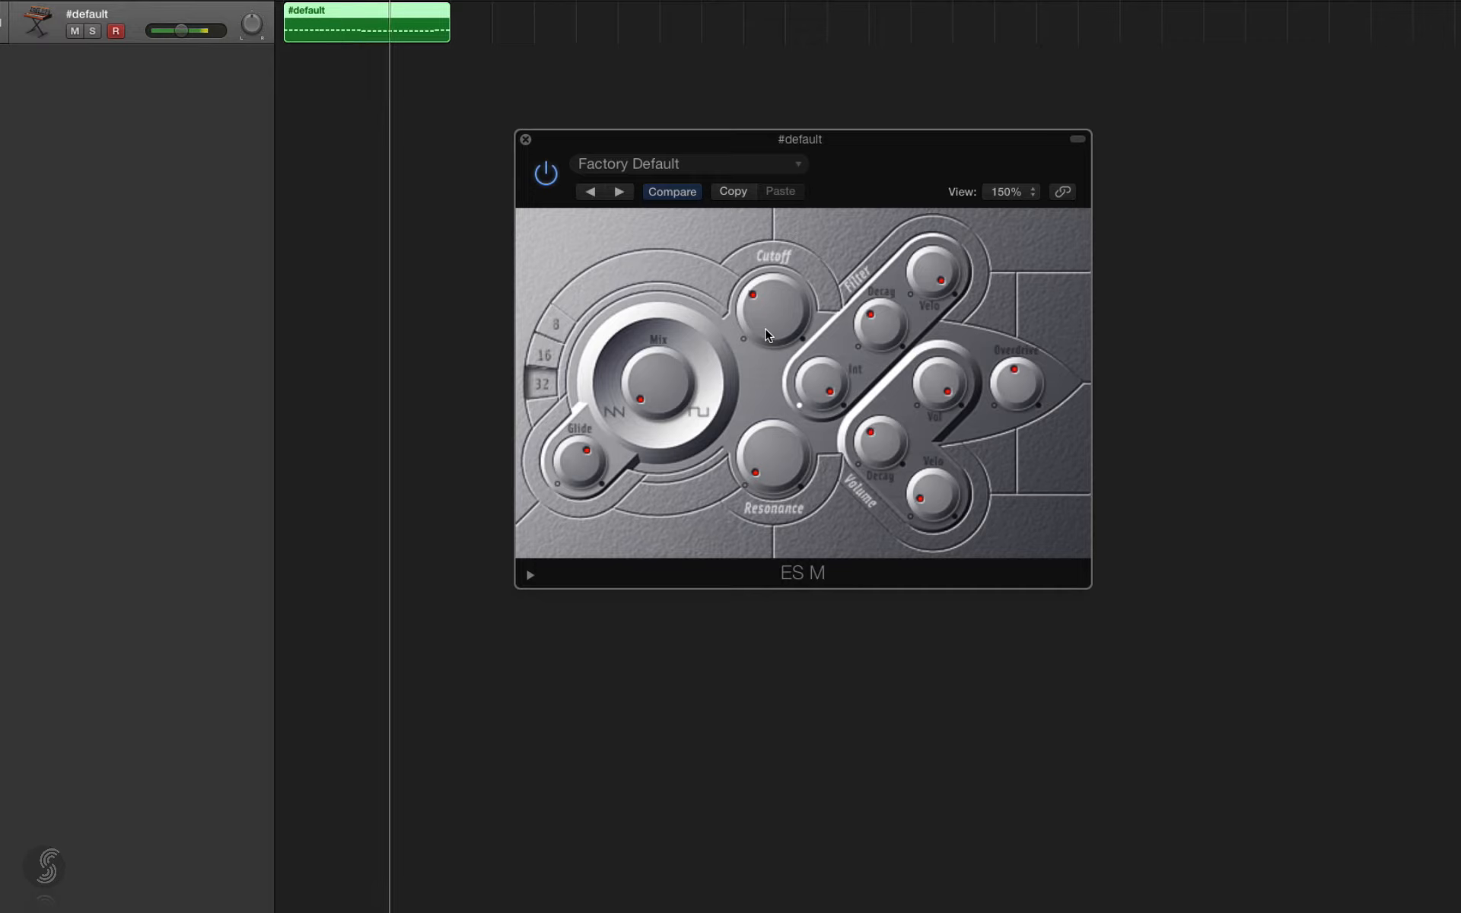
{"action": "mouse_move", "coordinate": [1005, 391]}
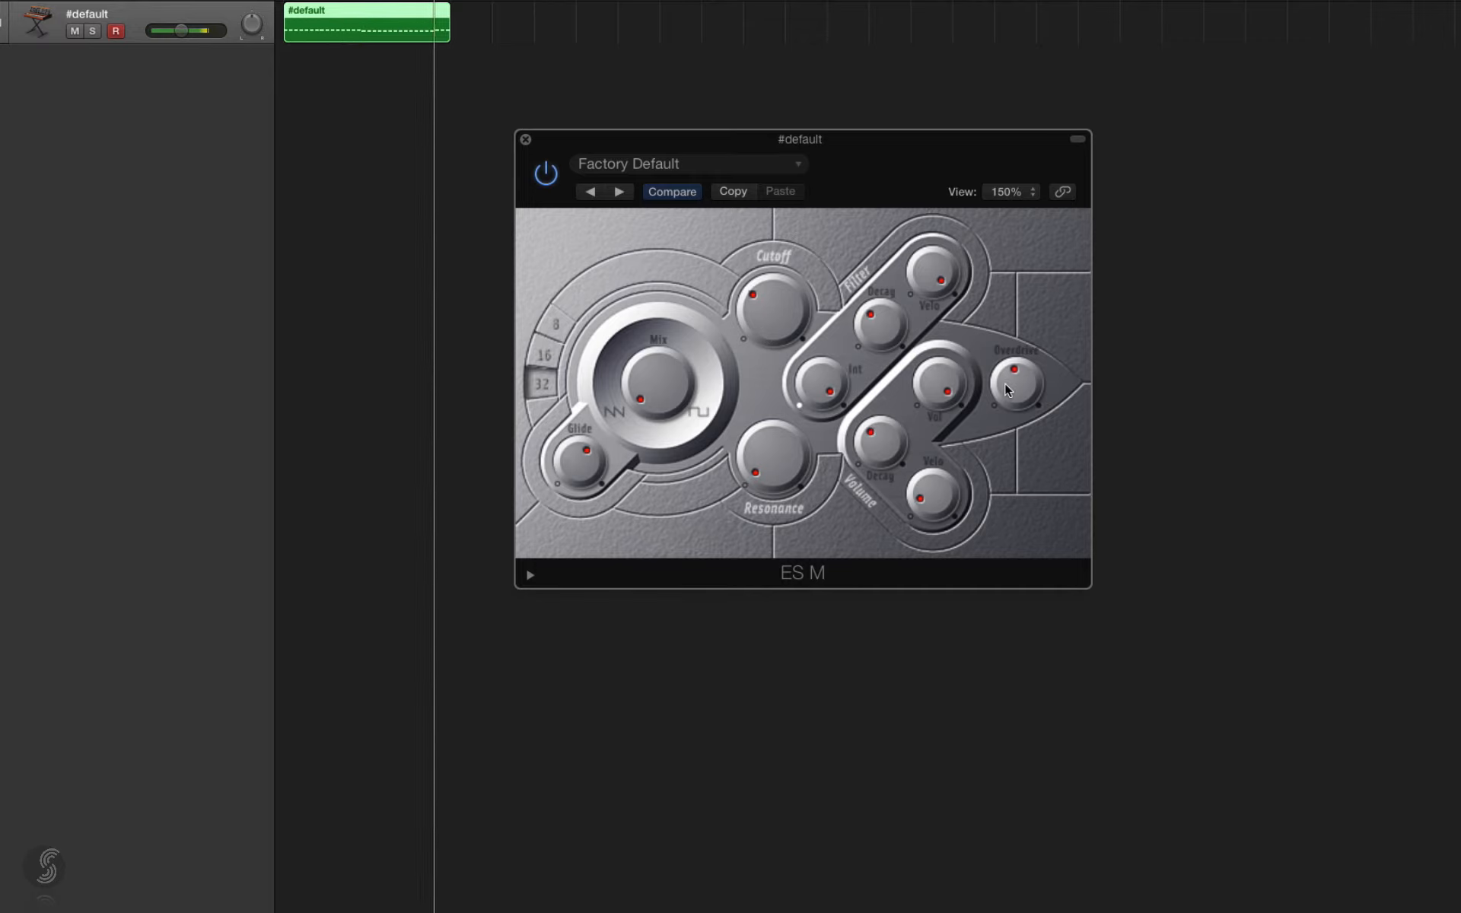
{"action": "mouse_move", "coordinate": [876, 451]}
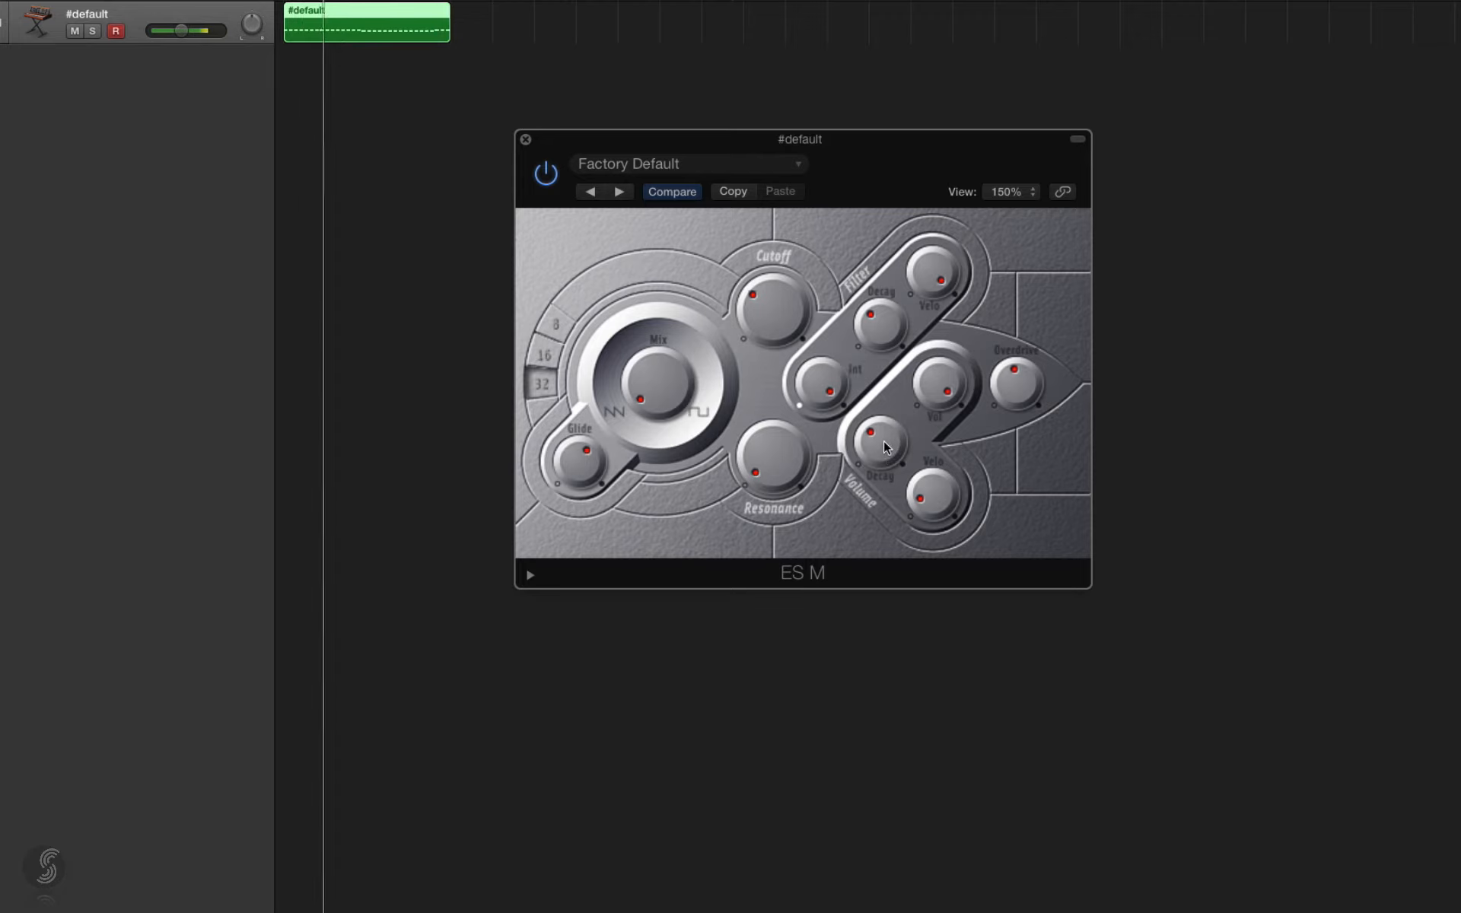
{"action": "mouse_move", "coordinate": [606, 366]}
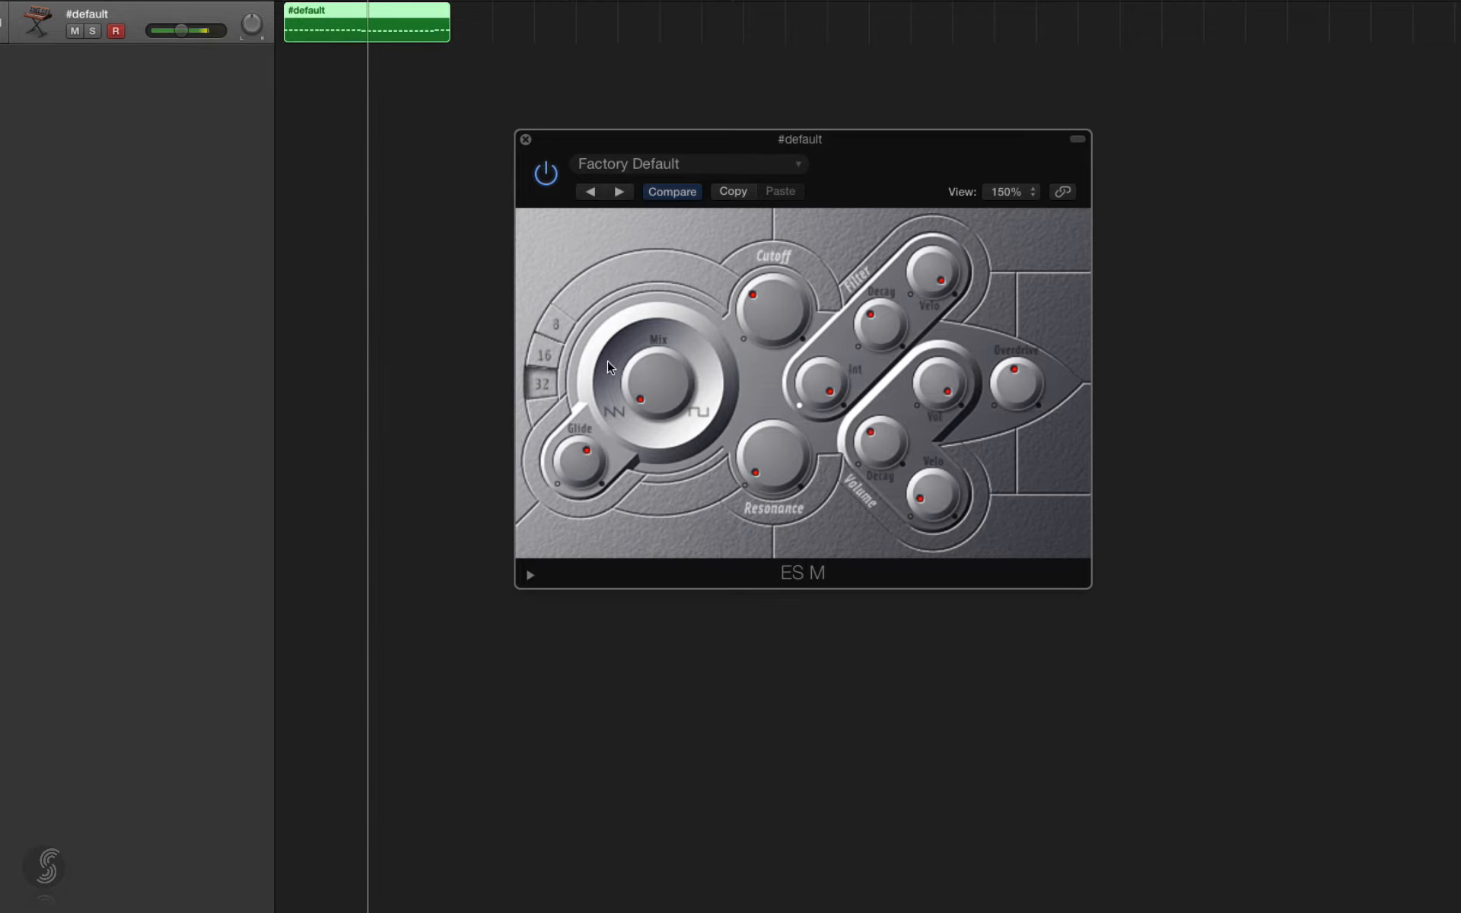
{"action": "mouse_move", "coordinate": [613, 420]}
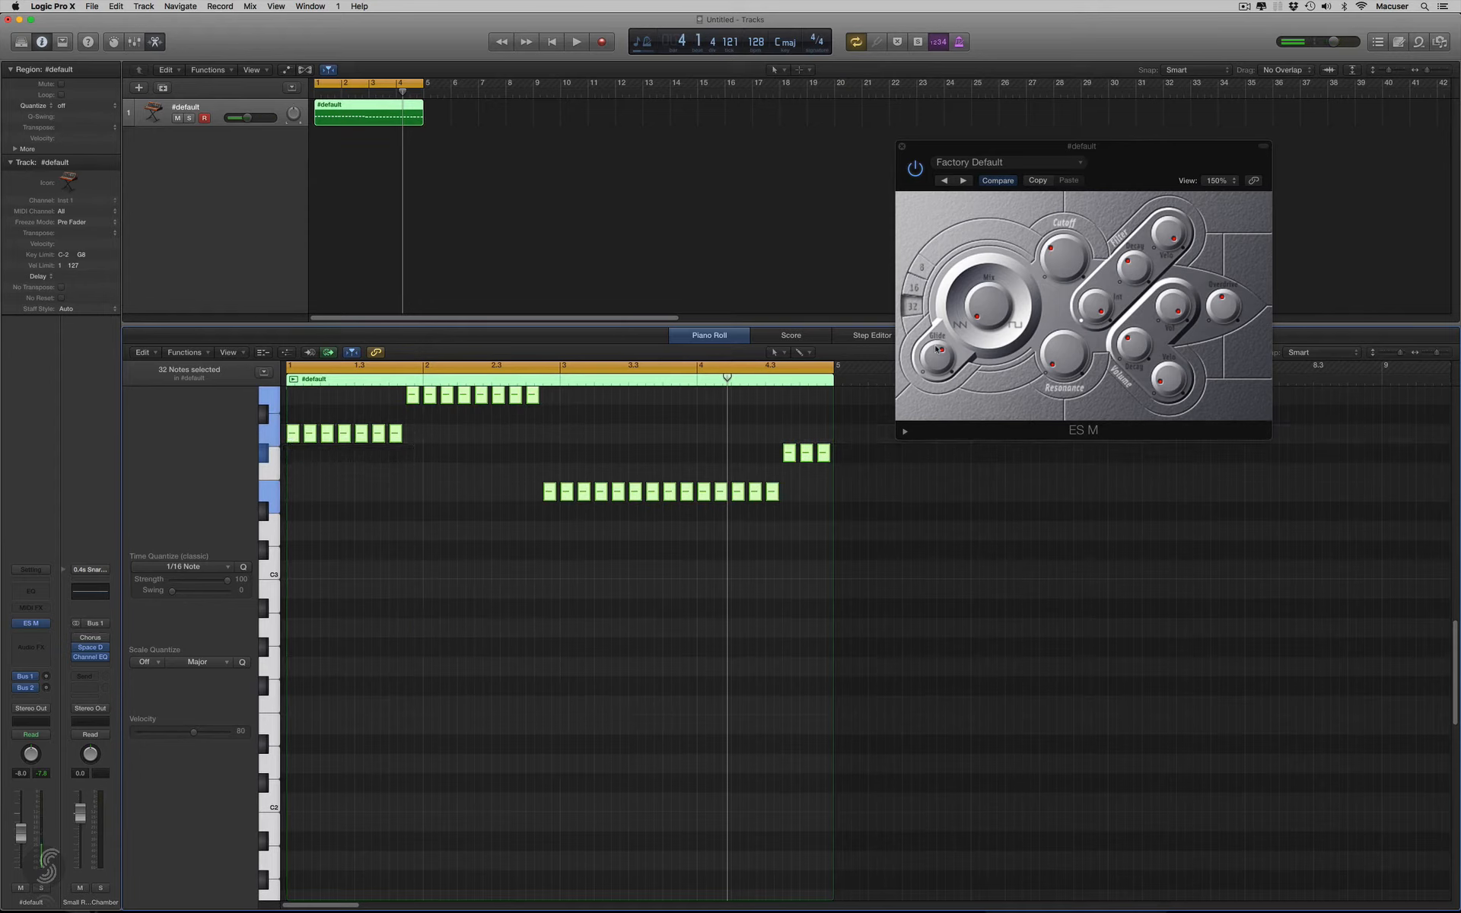
Play the bass line, drop its notes one octave, and return the playhead to the start.
{"action": "left_click", "coordinate": [575, 41]}
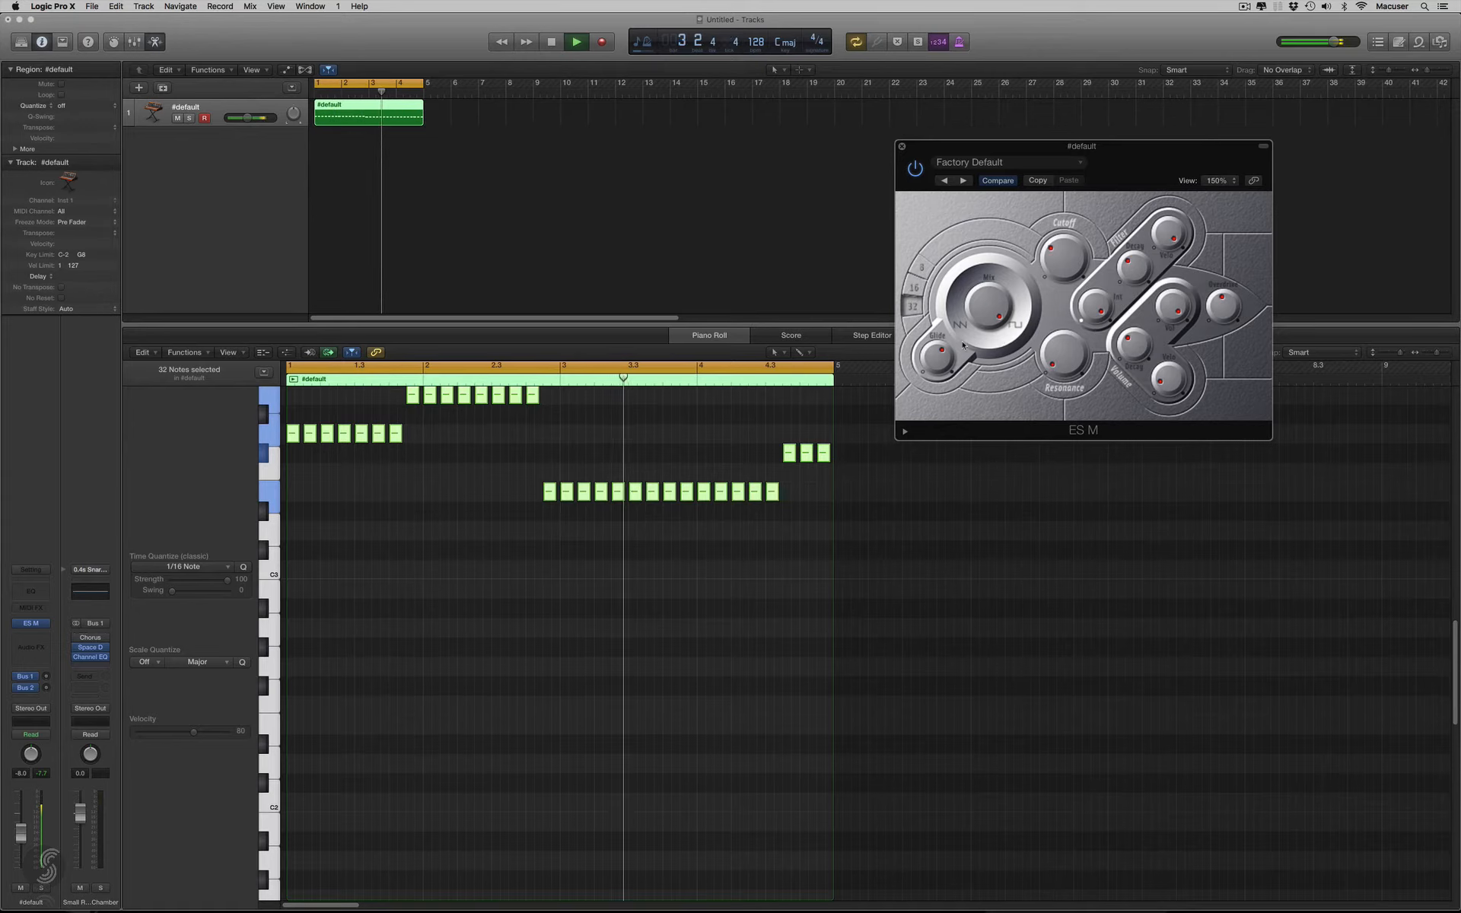
{"action": "left_click", "coordinate": [575, 41]}
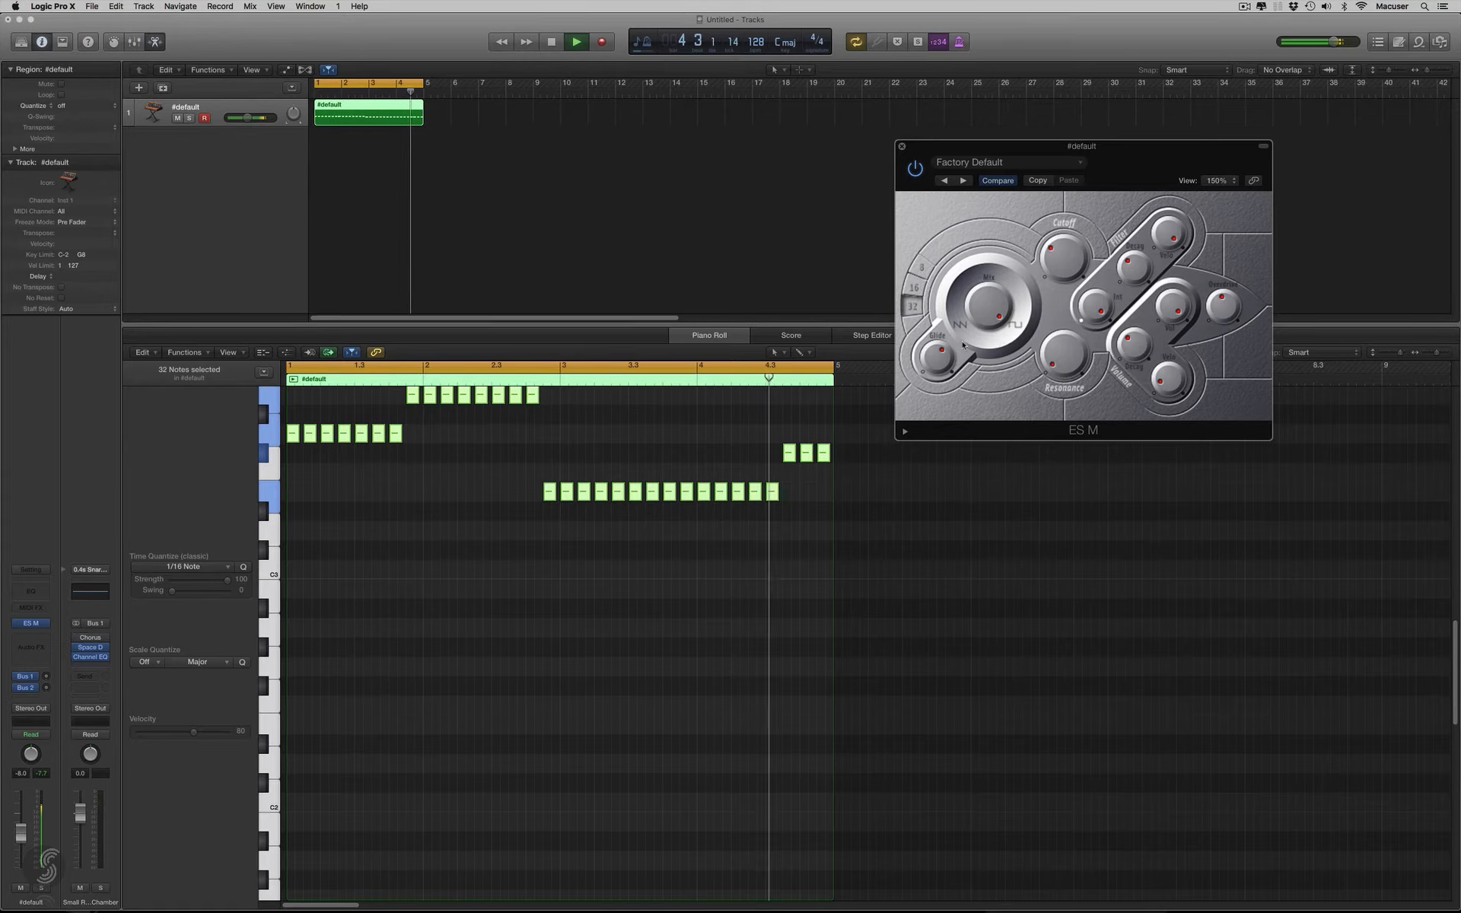
{"action": "left_click", "coordinate": [551, 41]}
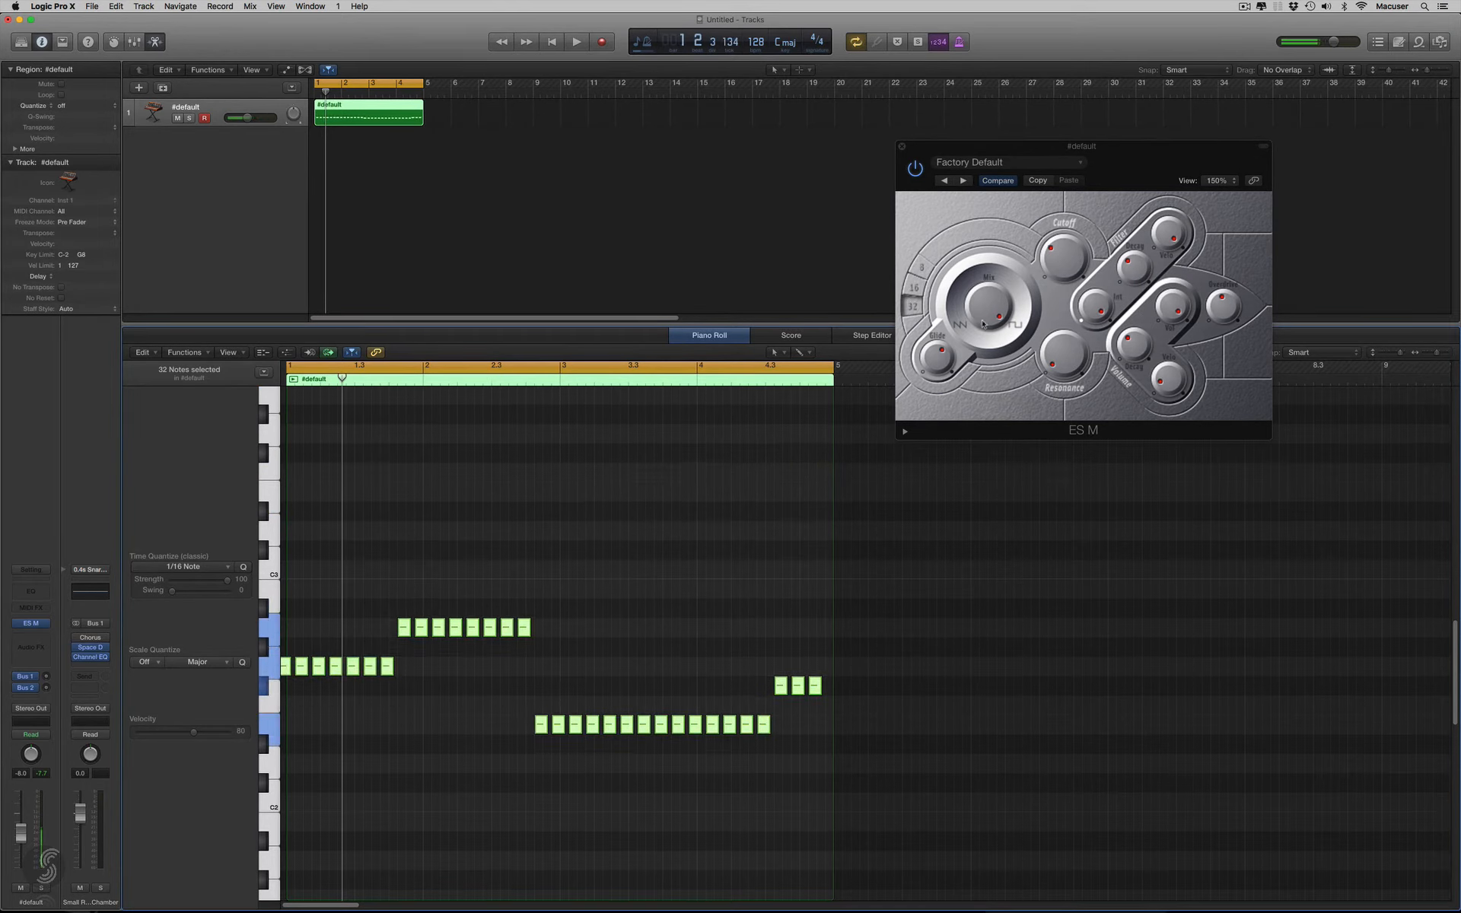
{"action": "left_click", "coordinate": [575, 43]}
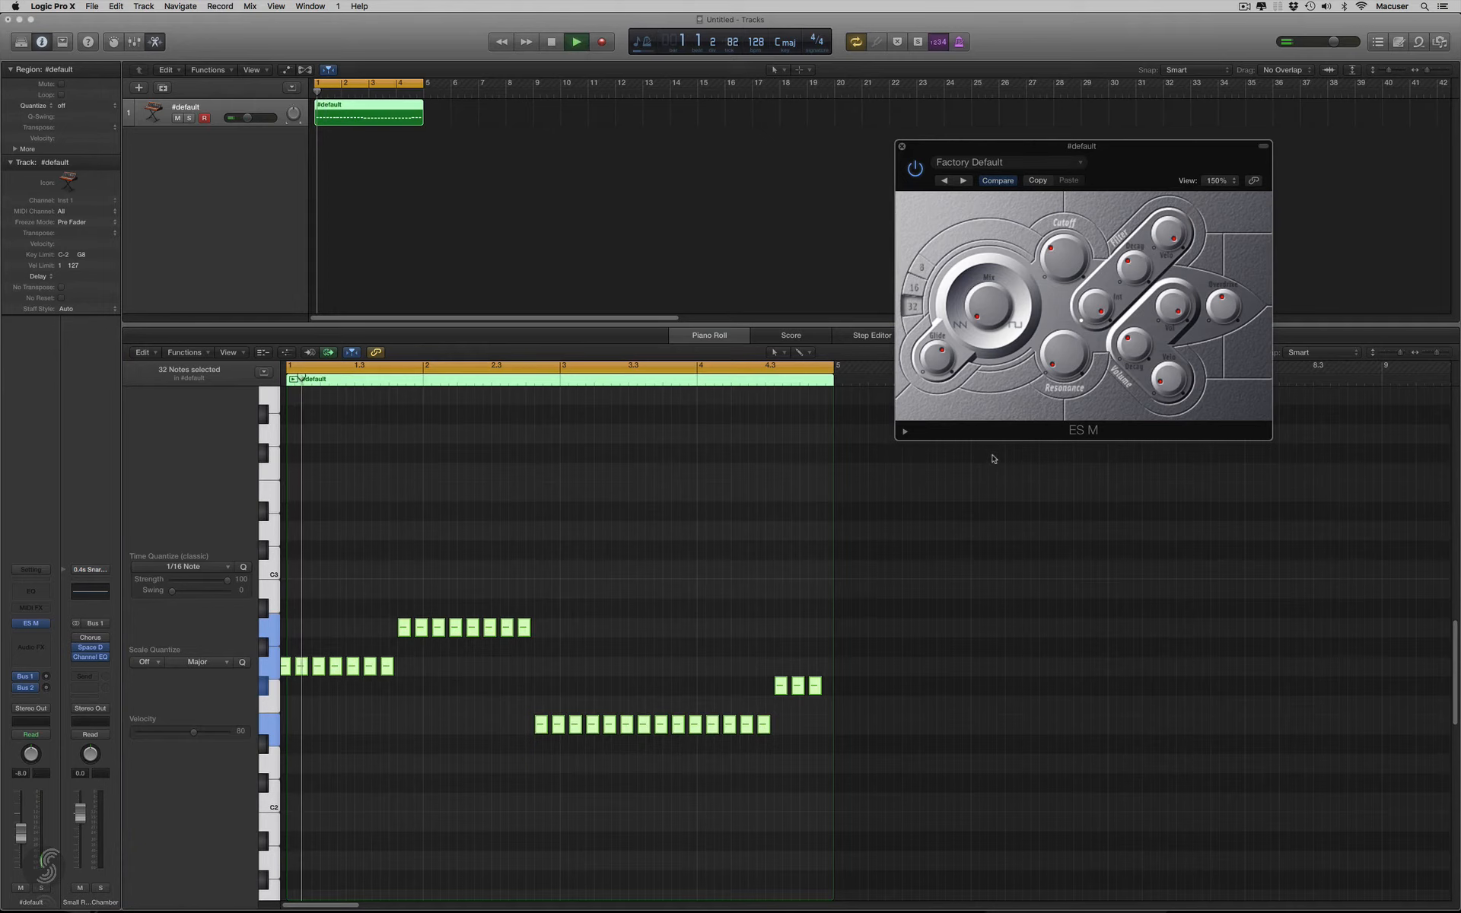
Transpose the selected bass notes back up one octave to their original pitches.
{"action": "left_click", "coordinate": [575, 43]}
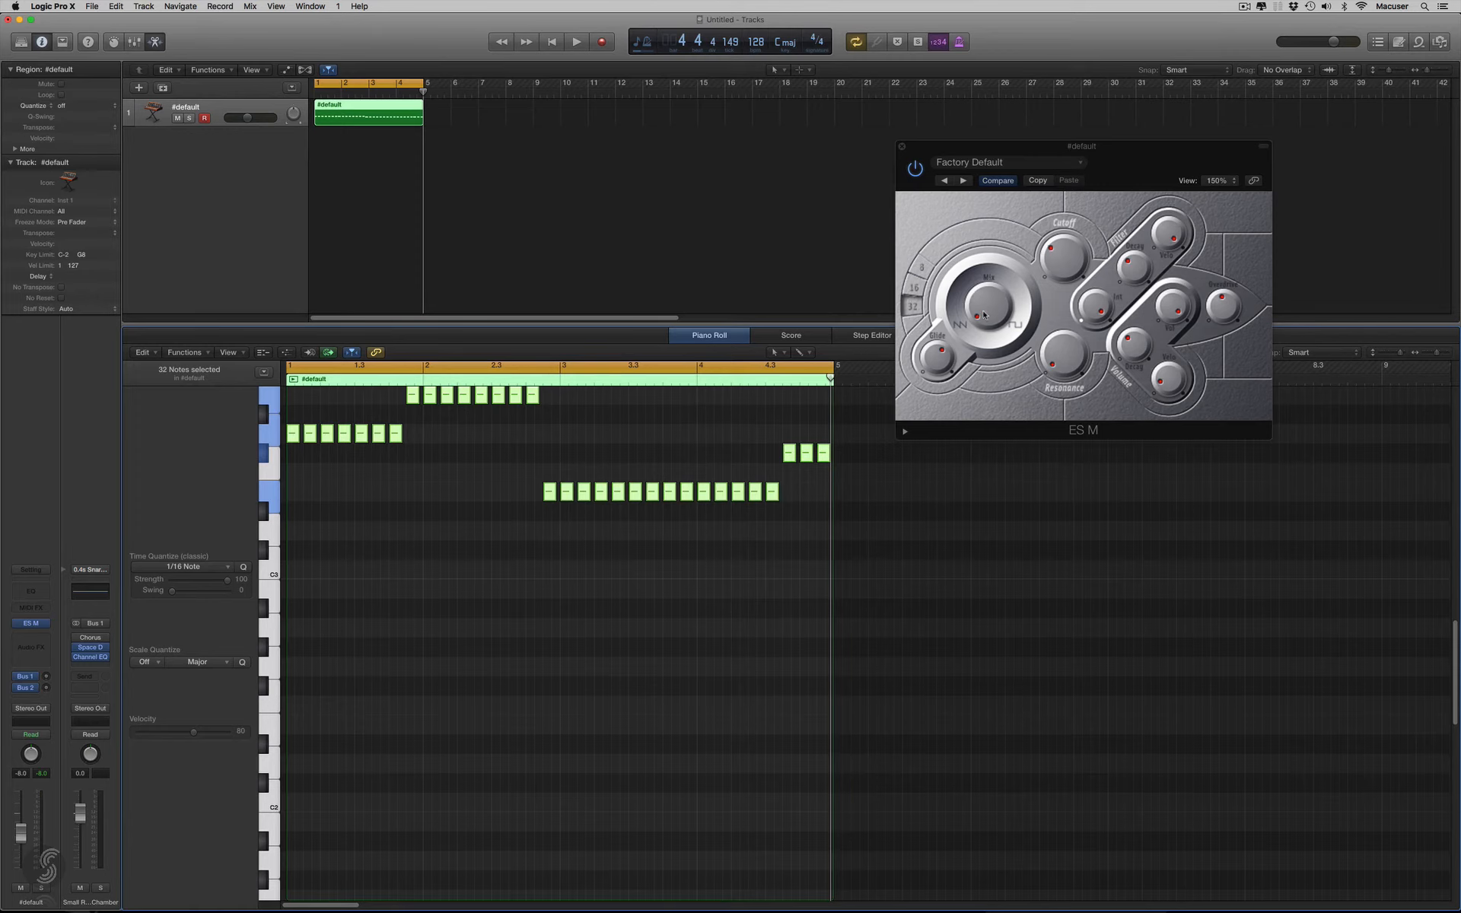
Play the raised bass line through and bring up the Audio Units plug-in list.
{"action": "left_click", "coordinate": [576, 41]}
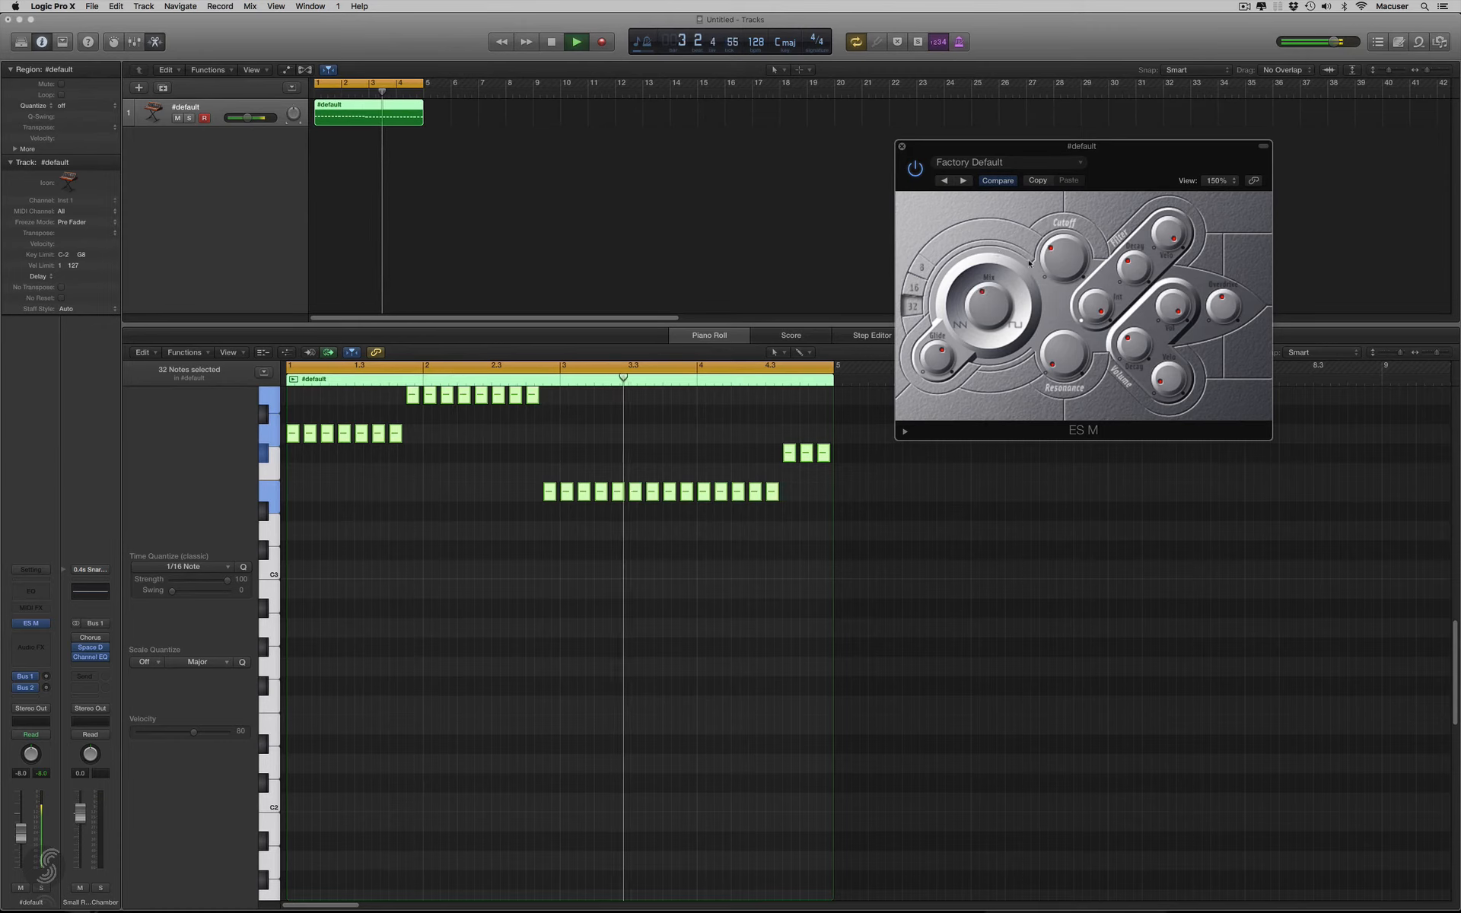
{"action": "left_click", "coordinate": [575, 41]}
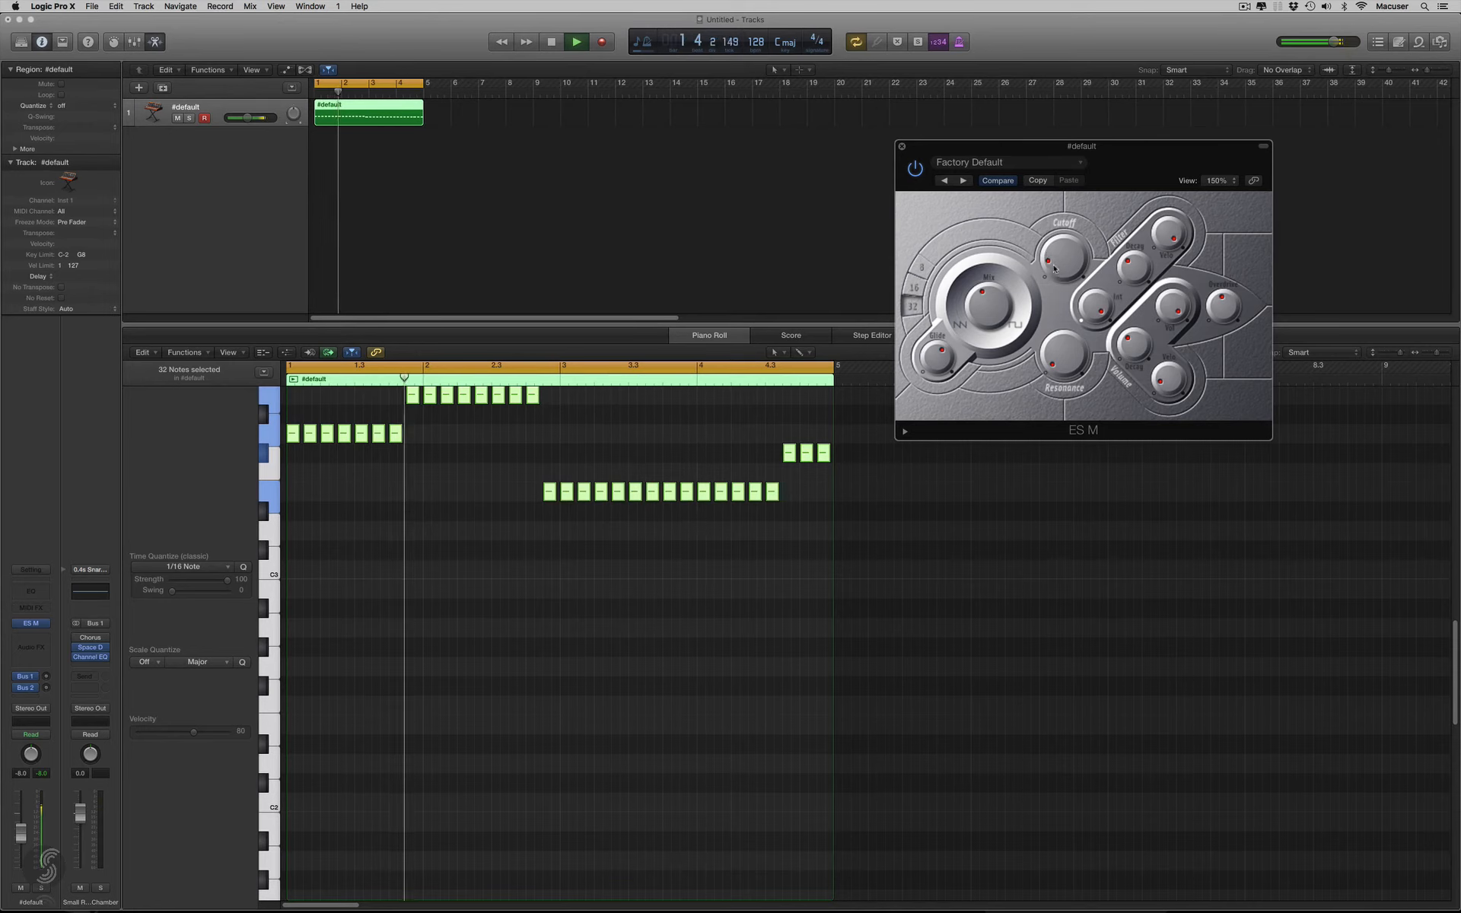
{"action": "left_click", "coordinate": [576, 41]}
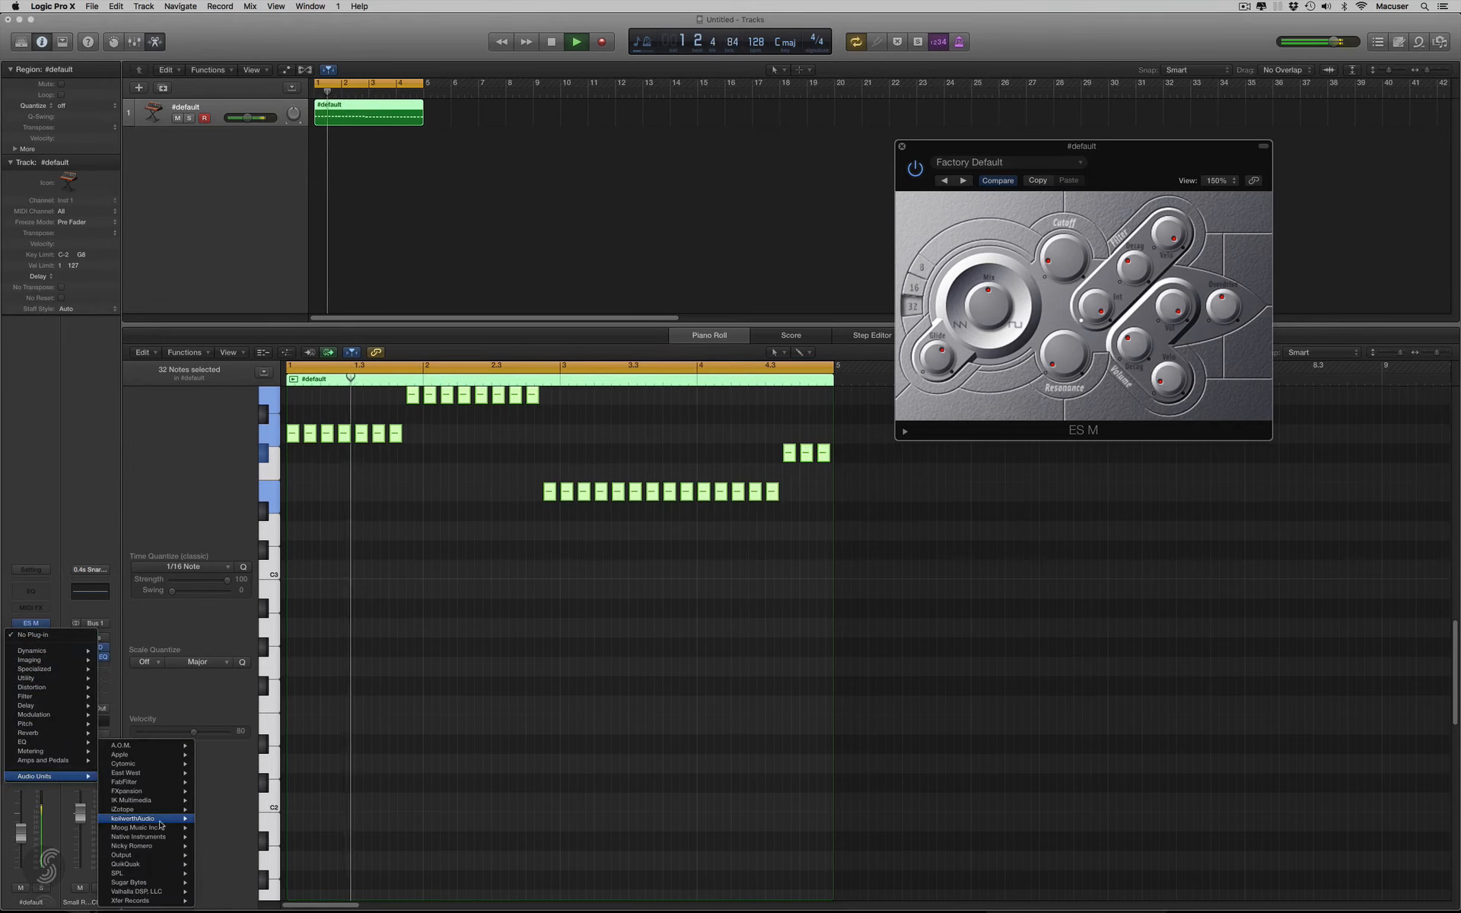
{"action": "mouse_move", "coordinate": [225, 828]}
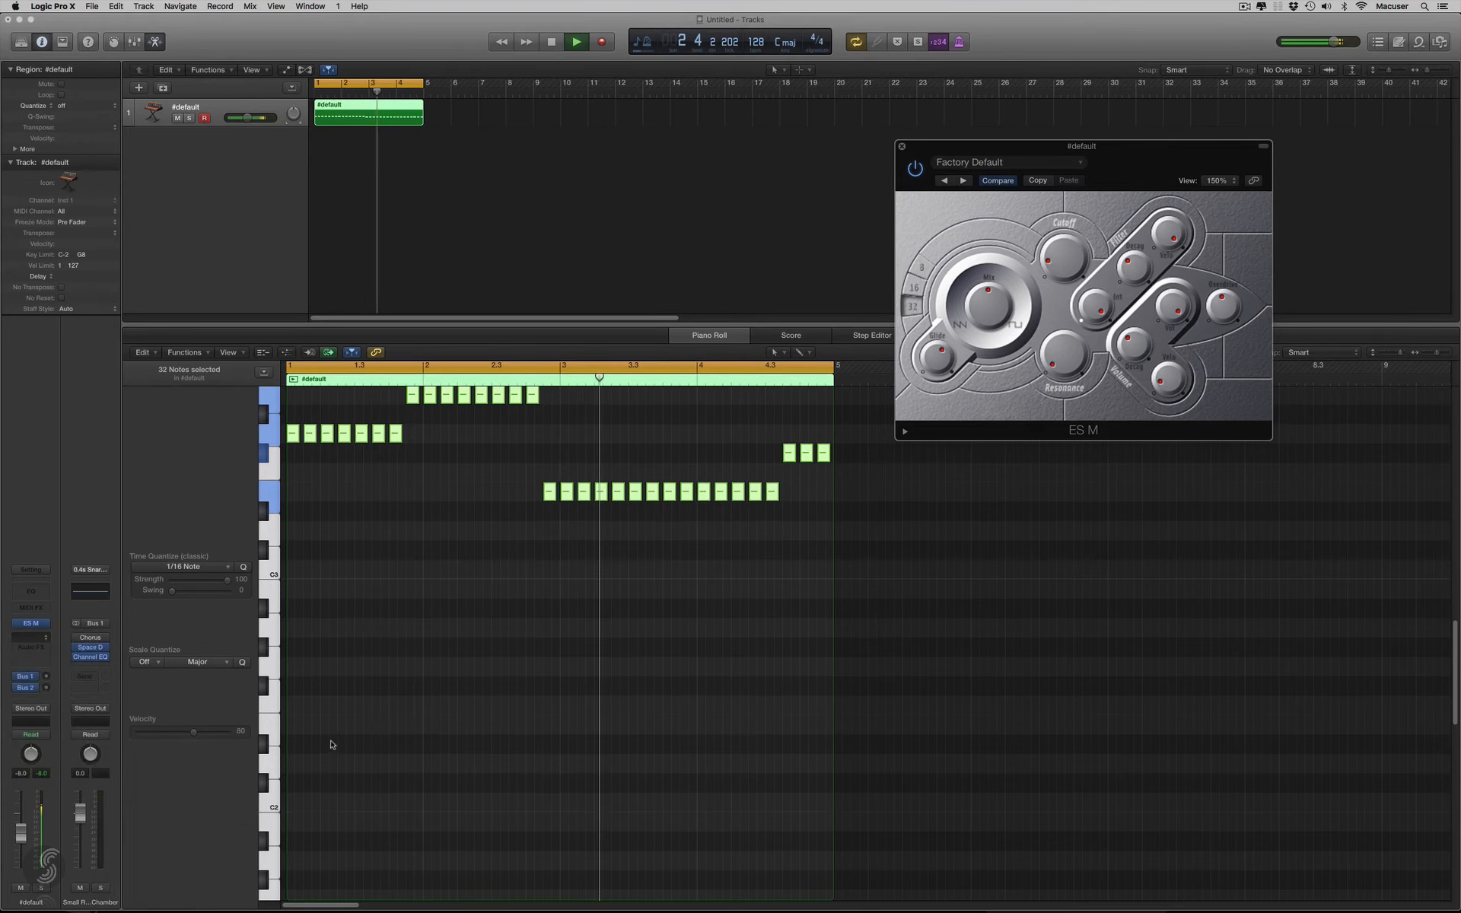
{"action": "mouse_move", "coordinate": [336, 664]}
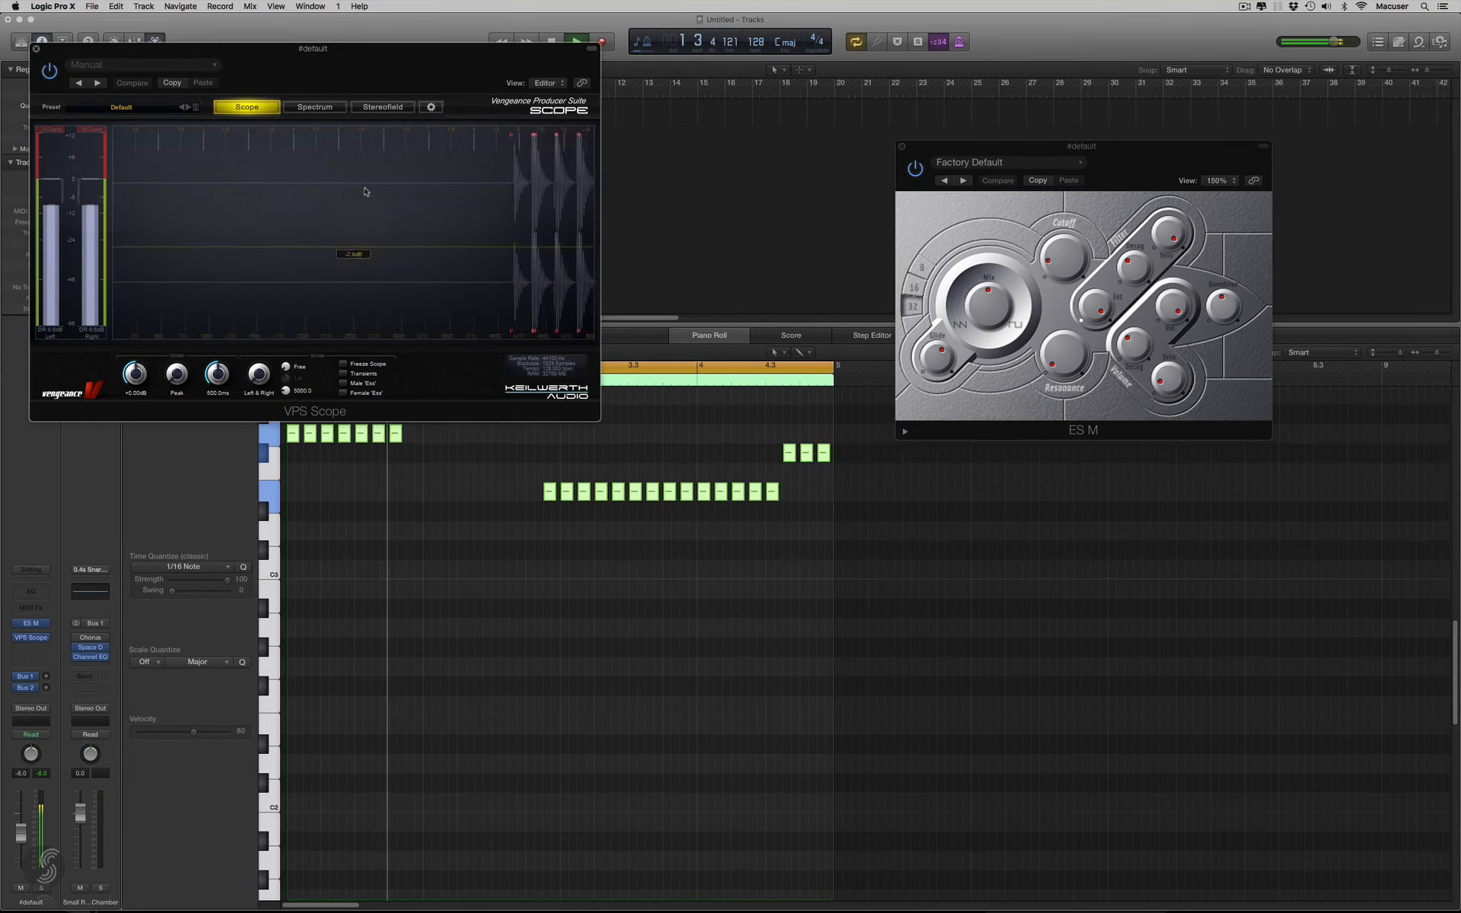
Switch VPS Scope to the Spectrum view and watch the bass line play.
{"action": "left_click", "coordinate": [314, 107]}
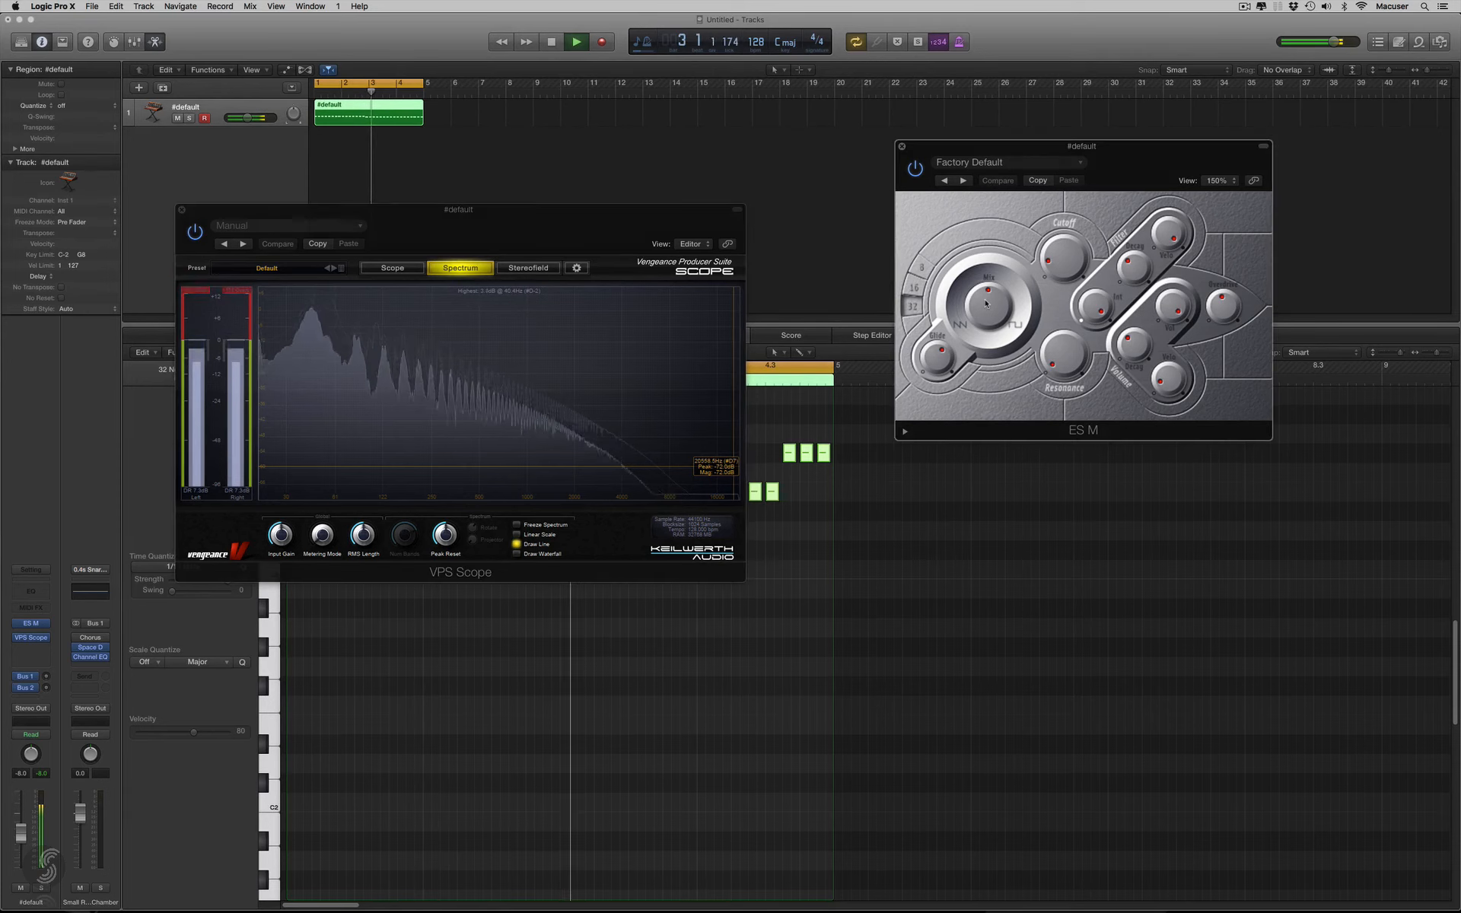
{"action": "left_click", "coordinate": [996, 179]}
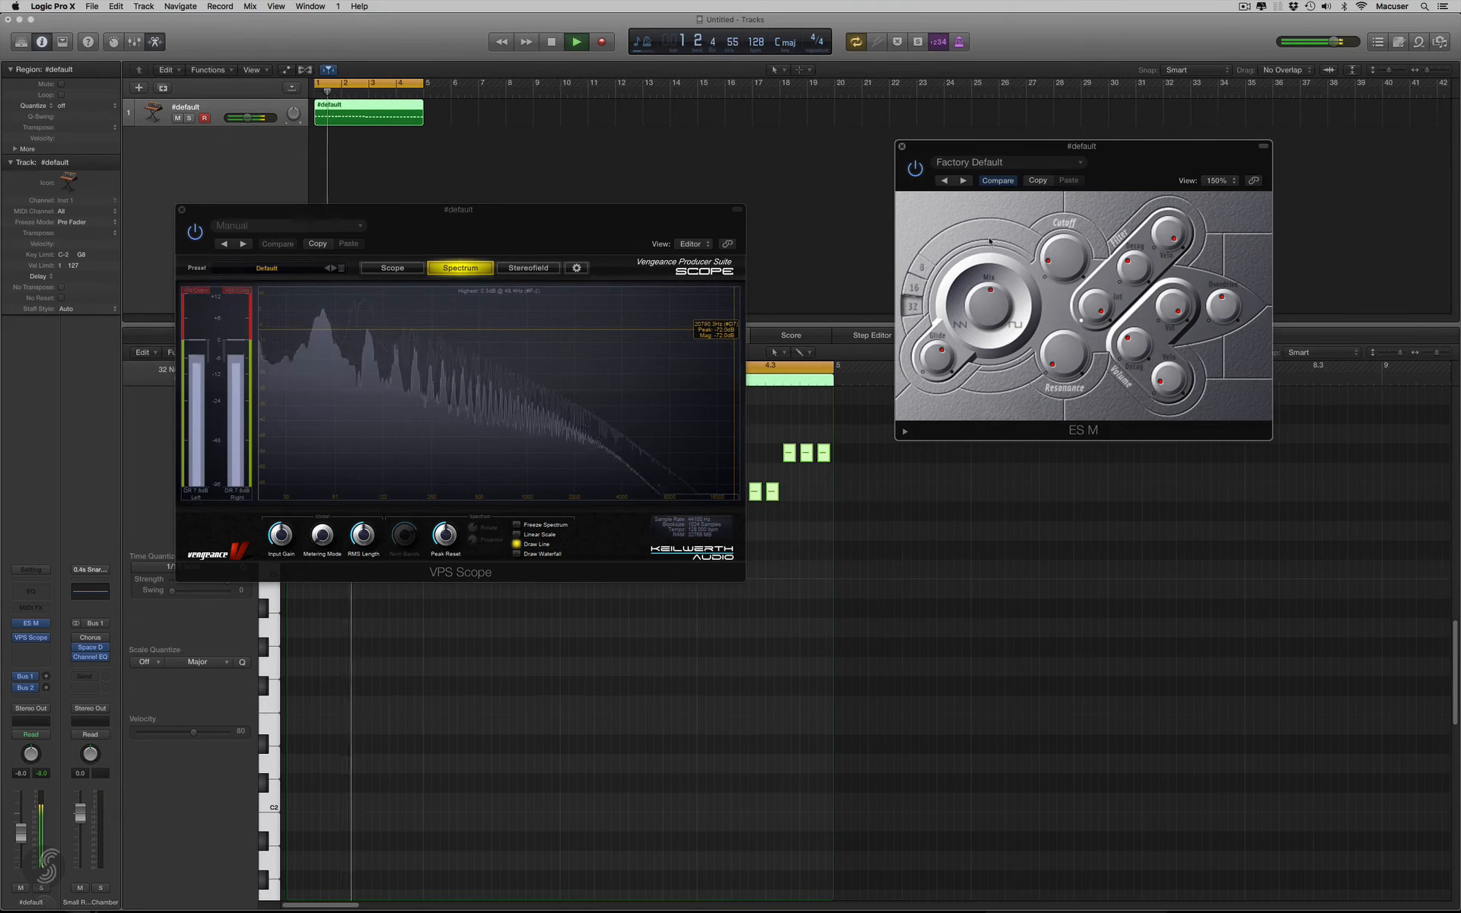
Close the VPS Scope and ES M windows, leaving only the tracks area.
{"action": "left_click", "coordinate": [575, 41]}
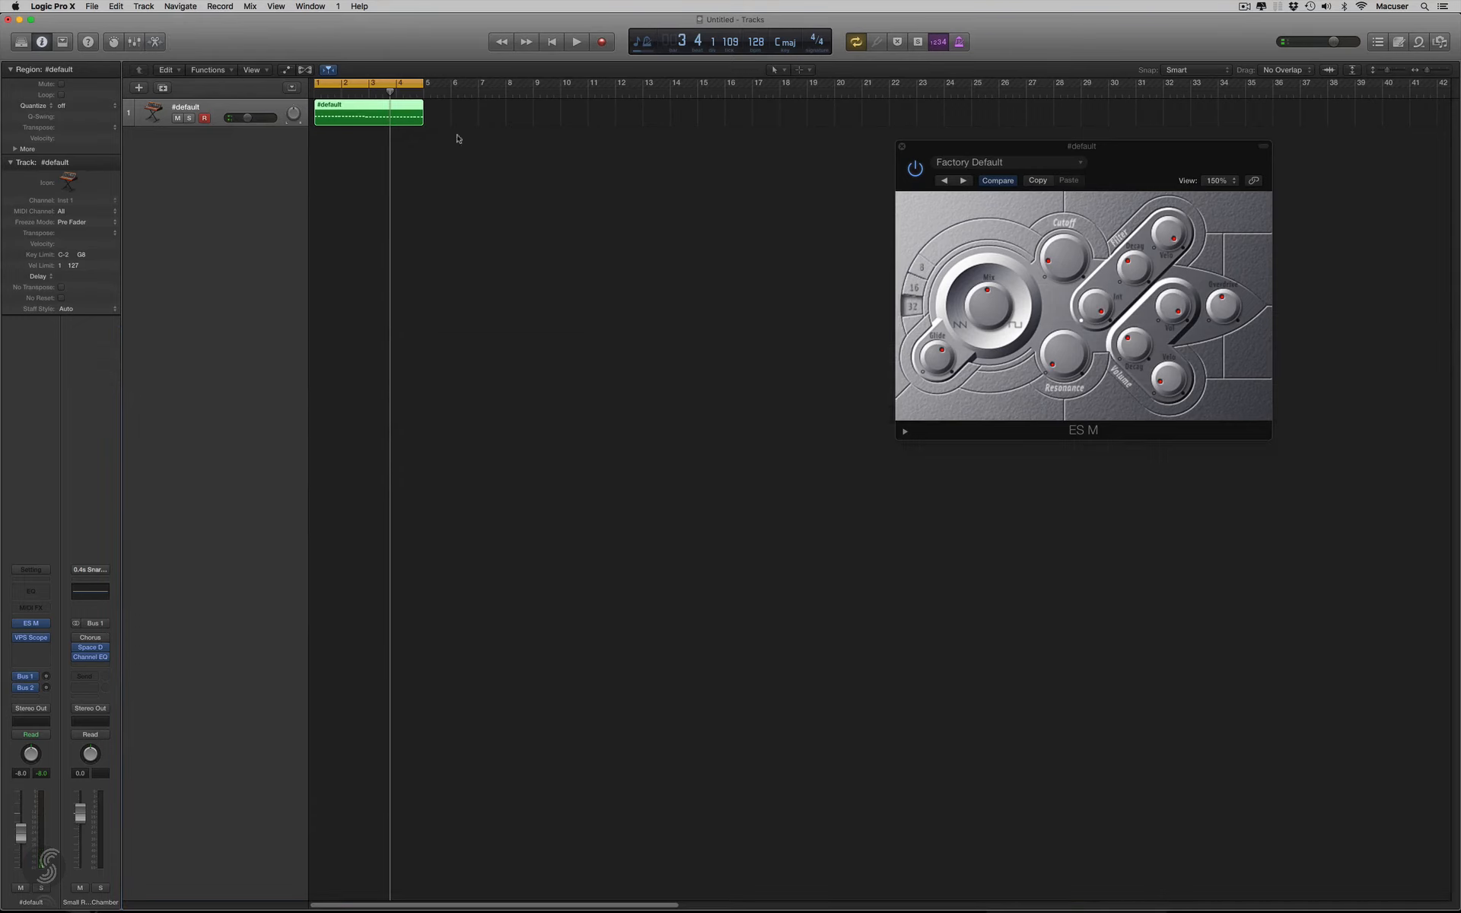
{"action": "left_click", "coordinate": [901, 146]}
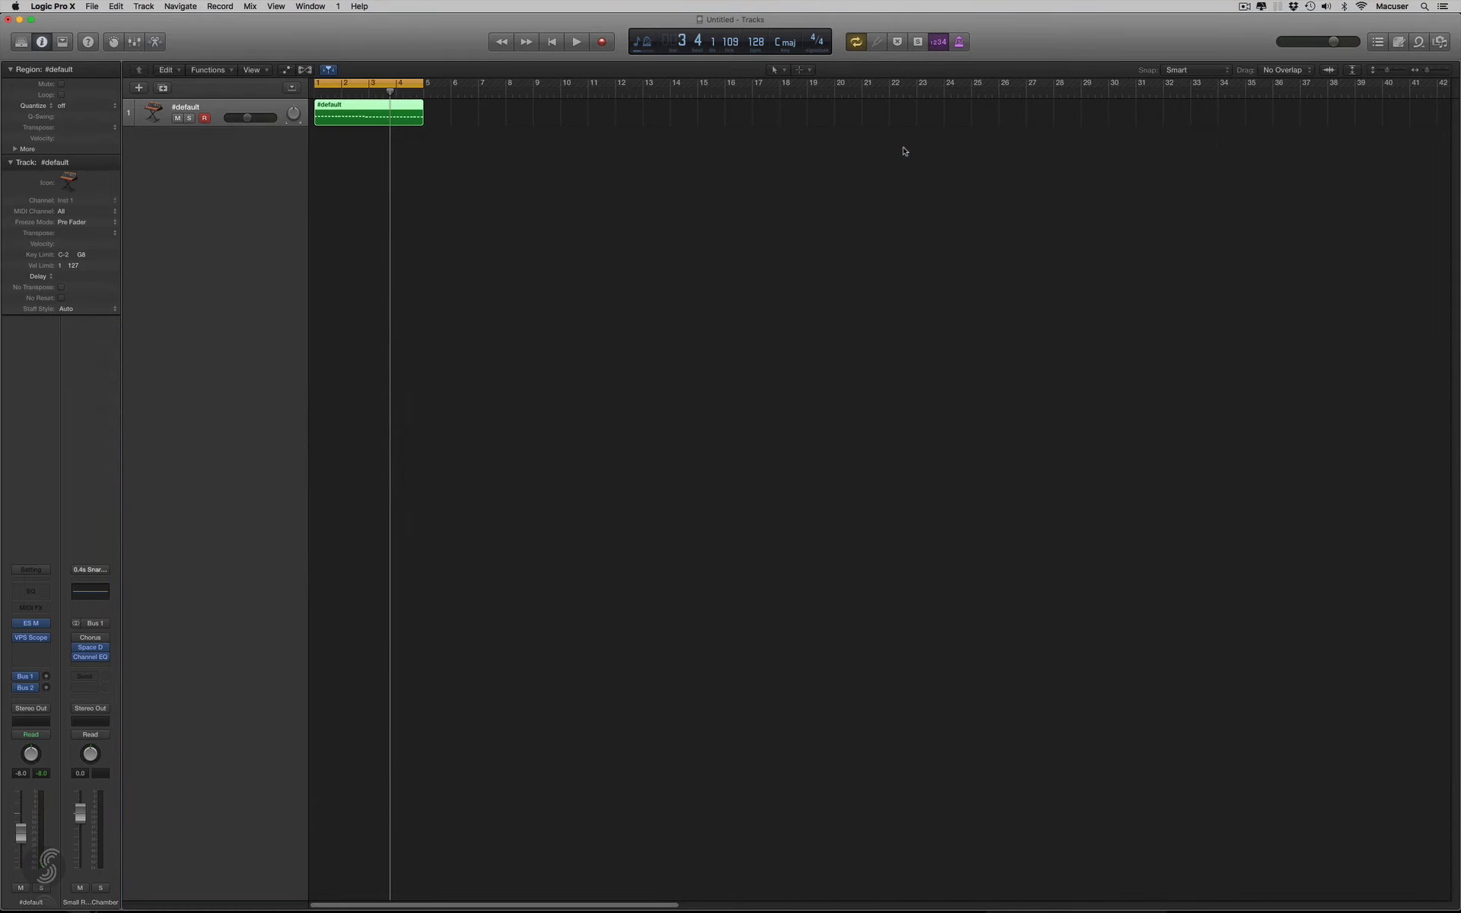